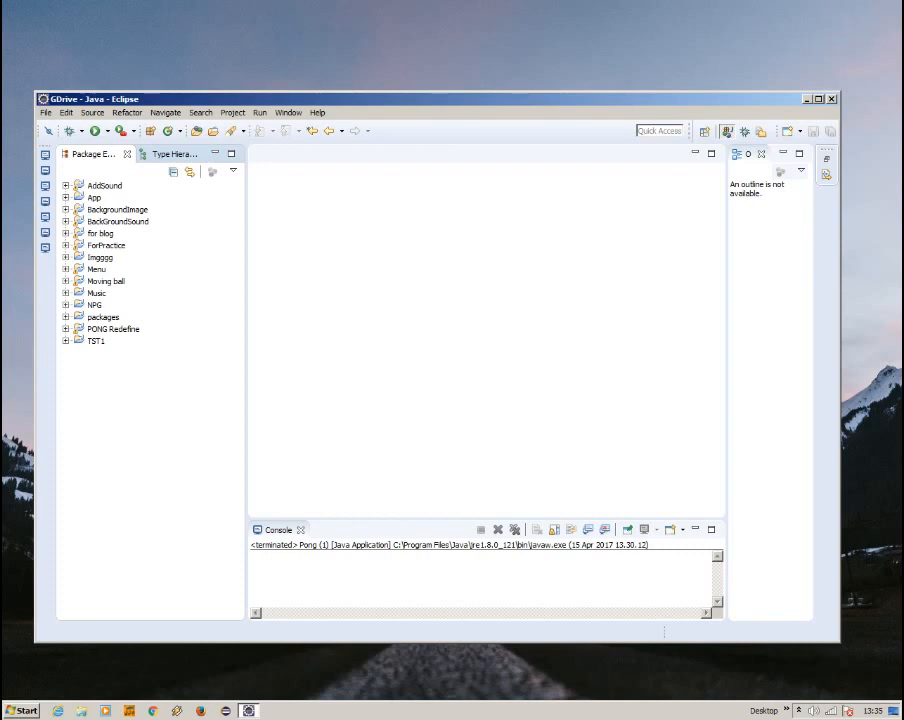
Create a new Java project named Button.
{"action": "left_click", "coordinate": [101, 257]}
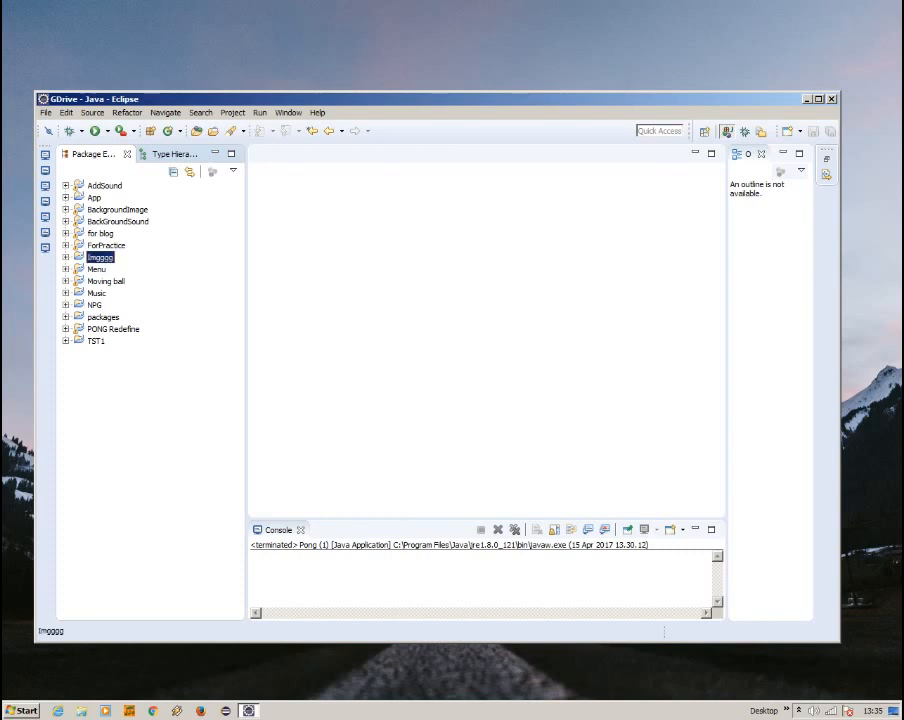
{"action": "left_click", "coordinate": [96, 293]}
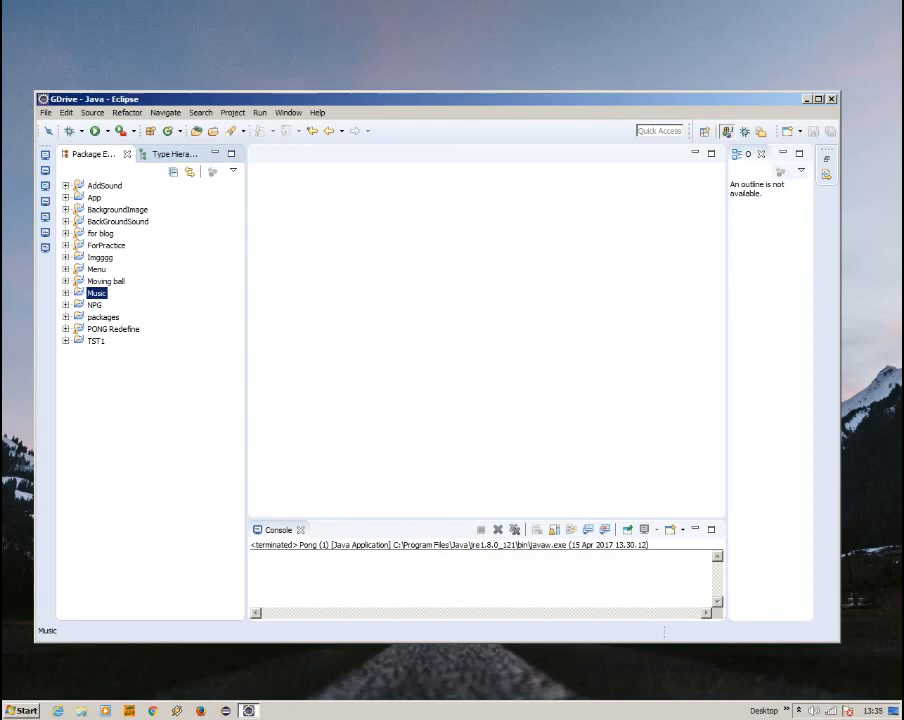
{"action": "left_click", "coordinate": [45, 112]}
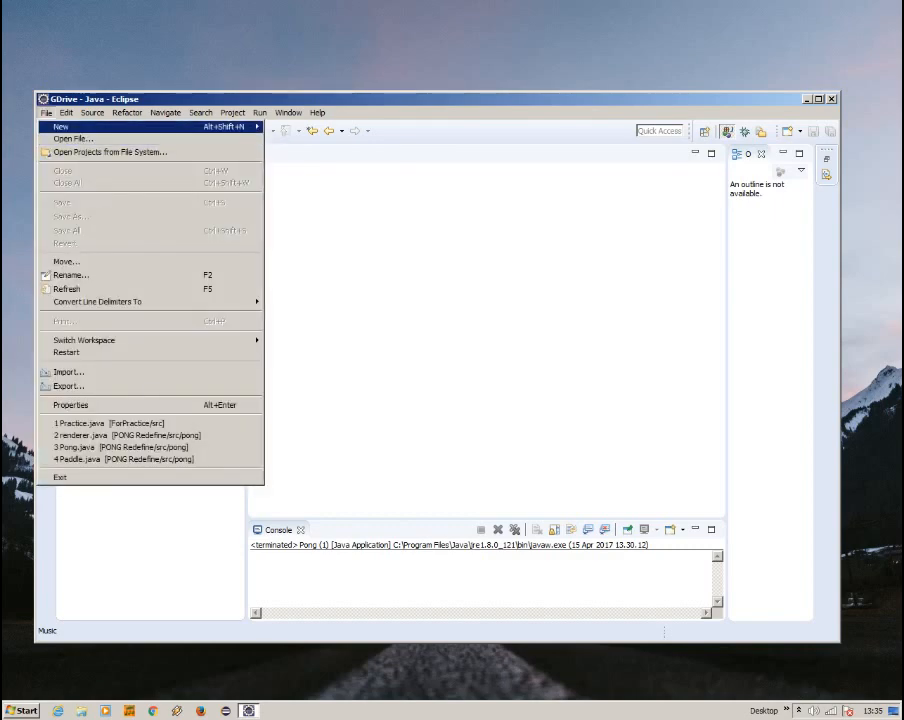
{"action": "left_click", "coordinate": [60, 126]}
{"action": "type", "text": "Butt"}
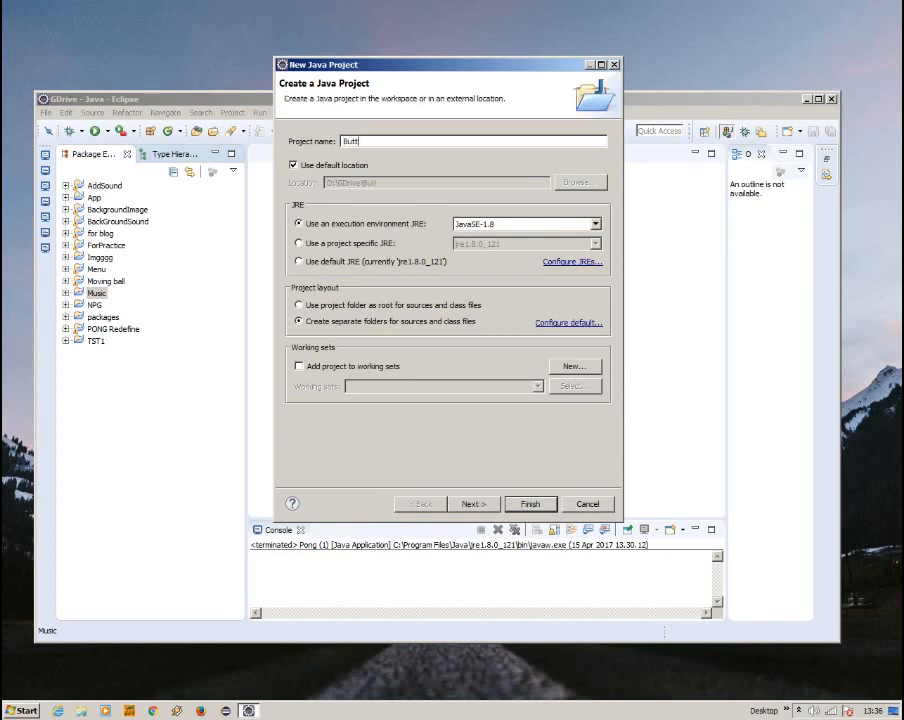
{"action": "left_click", "coordinate": [530, 503]}
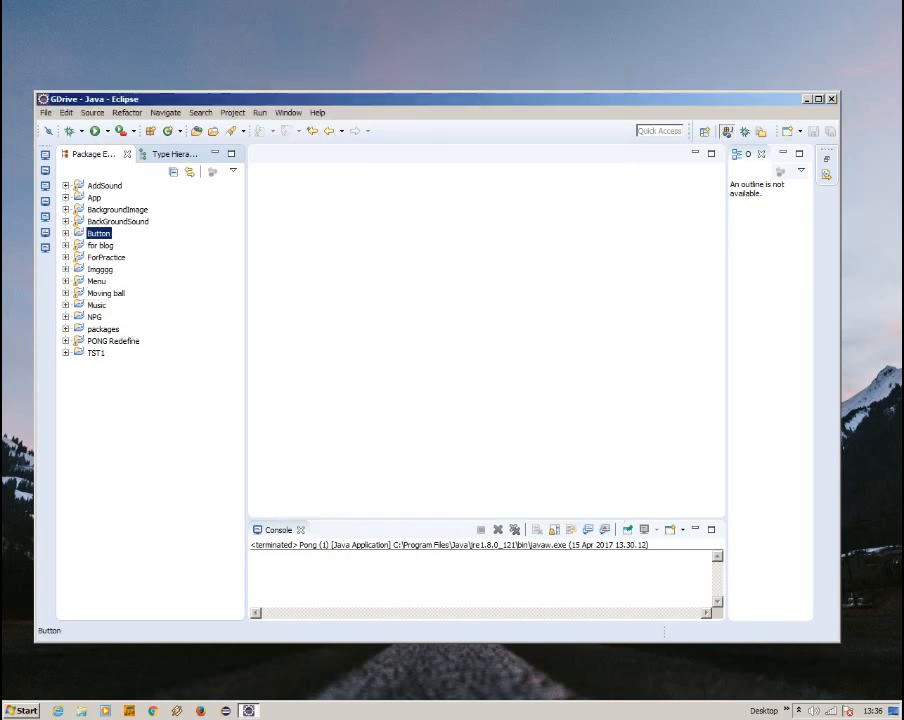
Expand the Button project and open Button.java in the editor.
{"action": "left_click", "coordinate": [66, 233]}
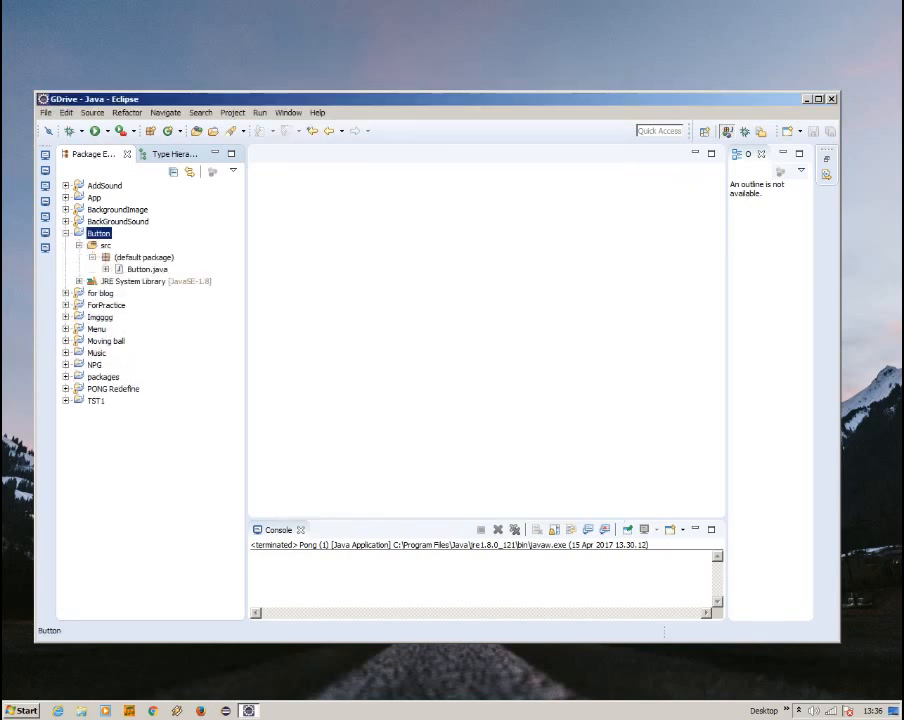
{"action": "double_click", "coordinate": [148, 269]}
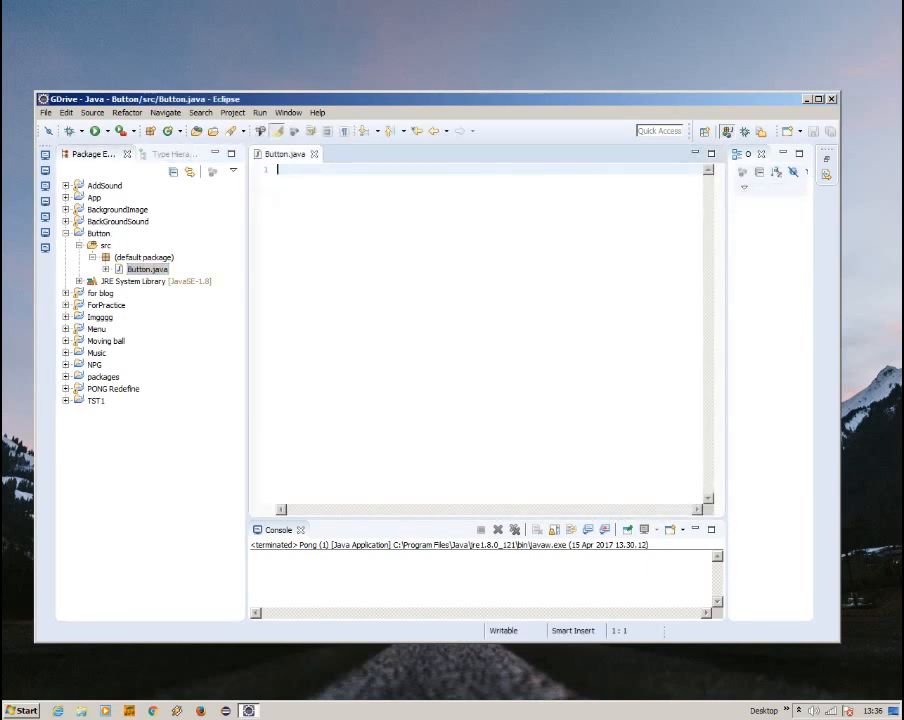
{"action": "right_click", "coordinate": [105, 245]}
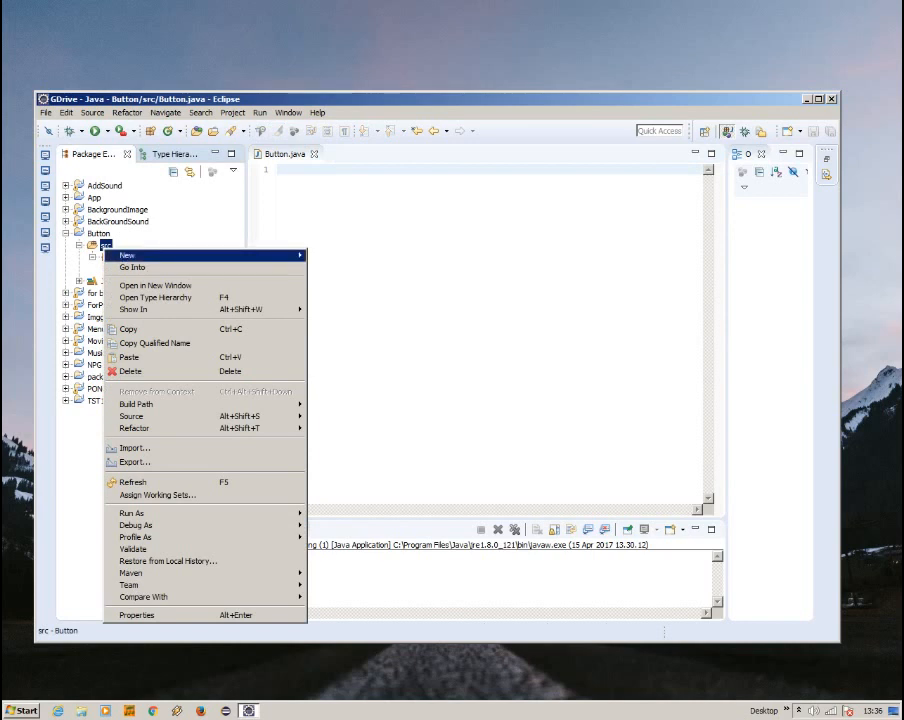
{"action": "mouse_move", "coordinate": [127, 255]}
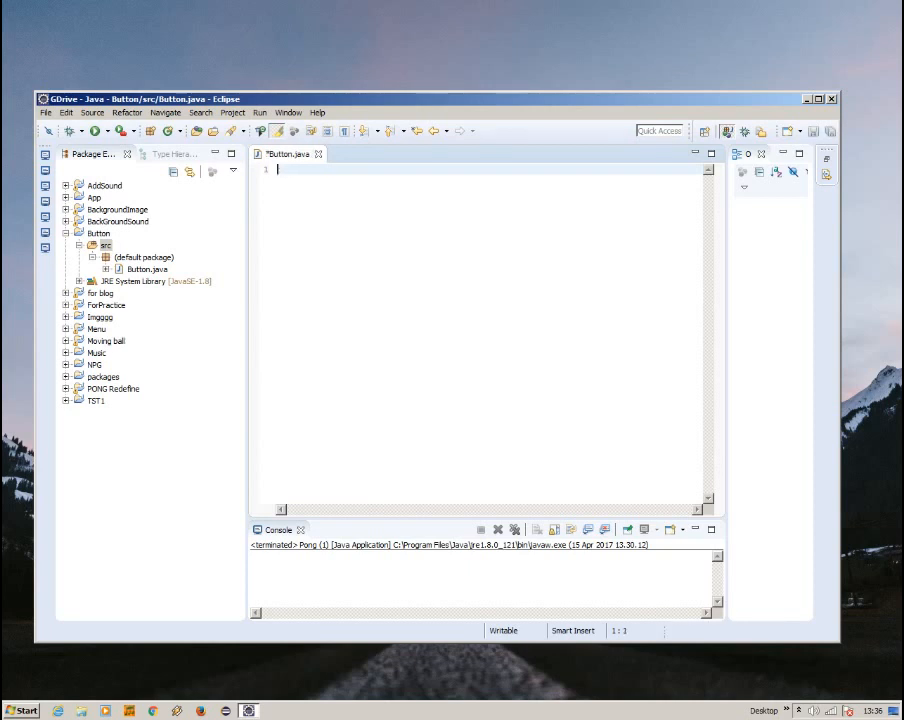
Declare an empty public class Button.
{"action": "type", "text": "public"}
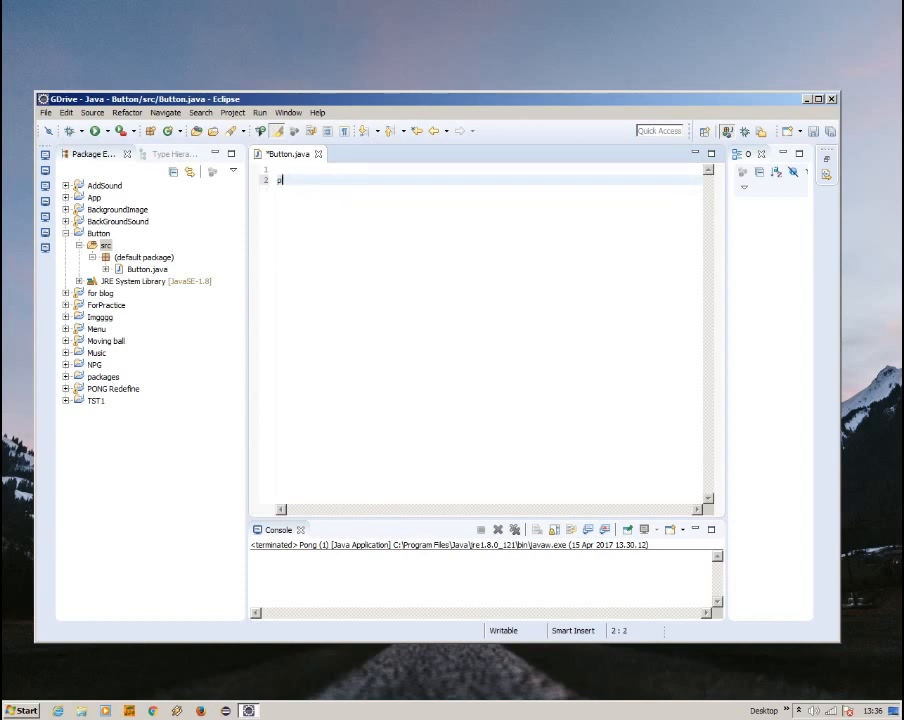
{"action": "type", "text": "public class Button"}
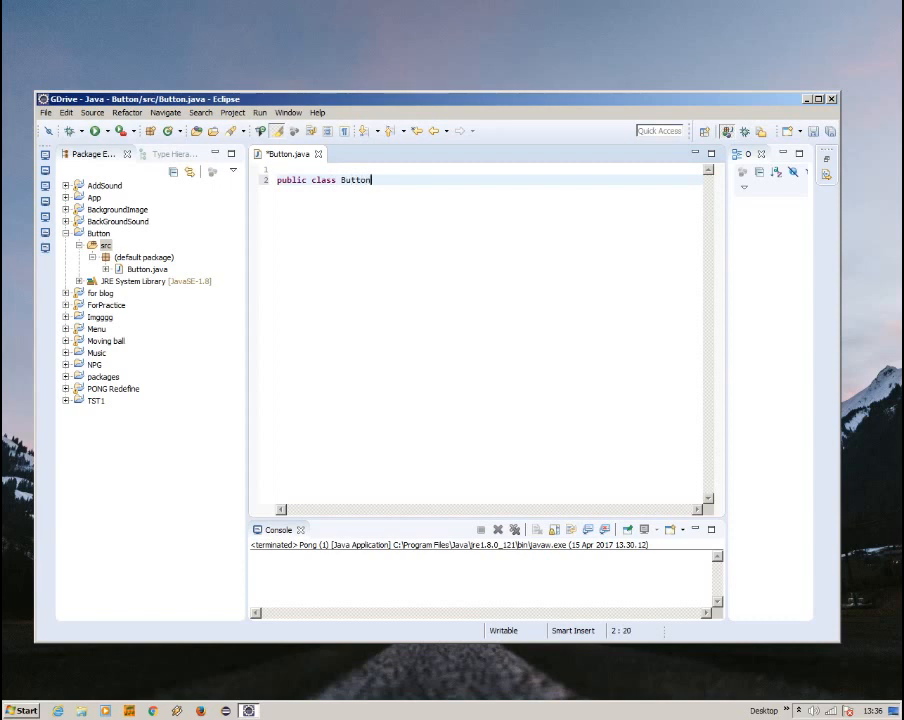
{"action": "type", "text": "{"}
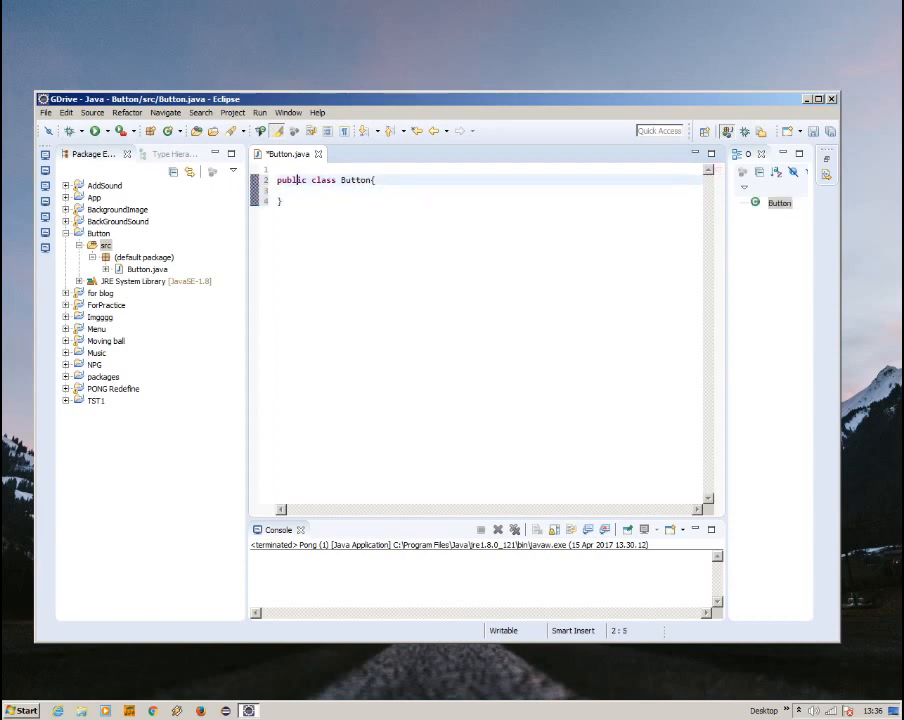
Add import lines for javax.*, java.awt.* and java.awt.event.* above the class.
{"action": "type", "text": "import"}
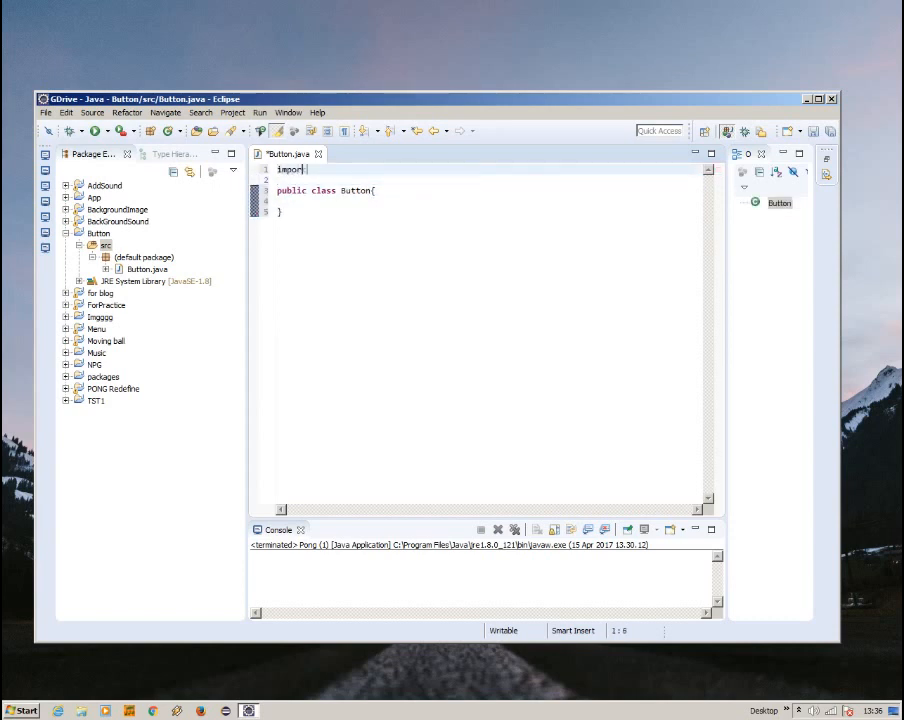
{"action": "type", "text": "ja"}
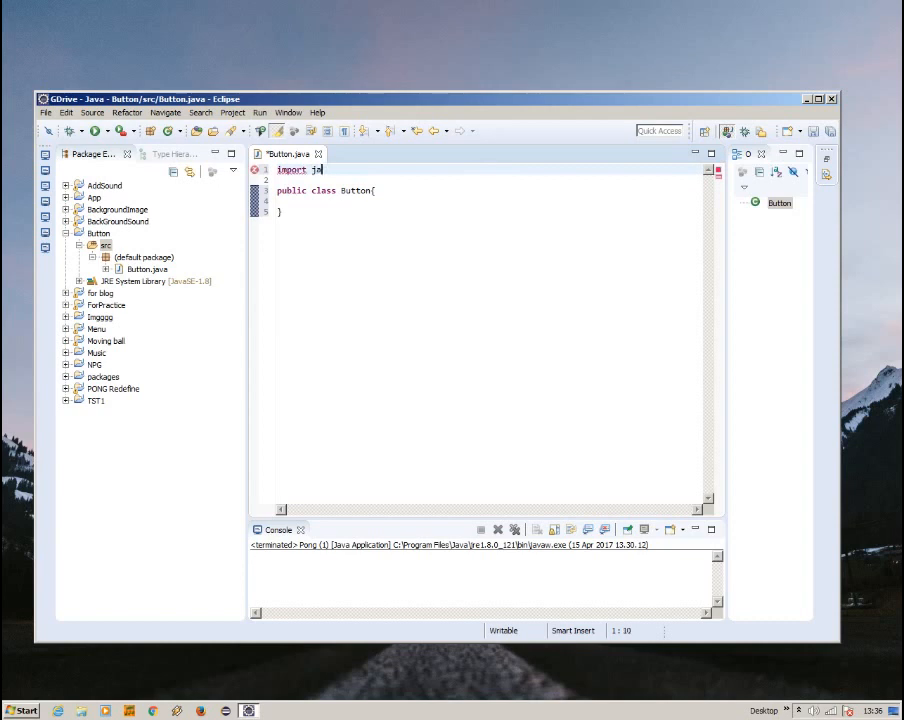
{"action": "type", "text": "ax.*;"}
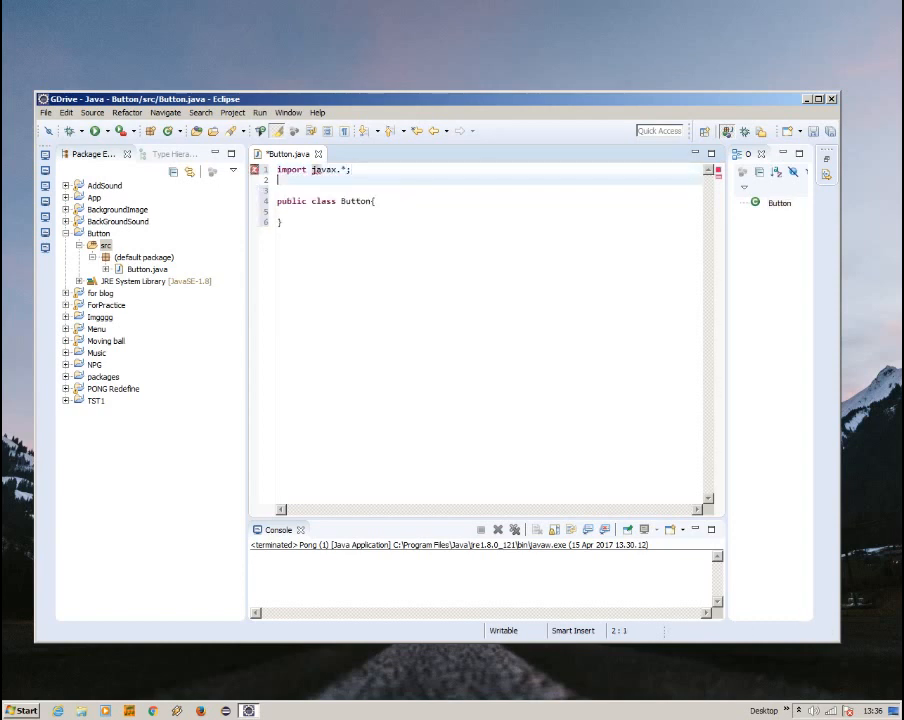
{"action": "type", "text": "import java.awt.*;"}
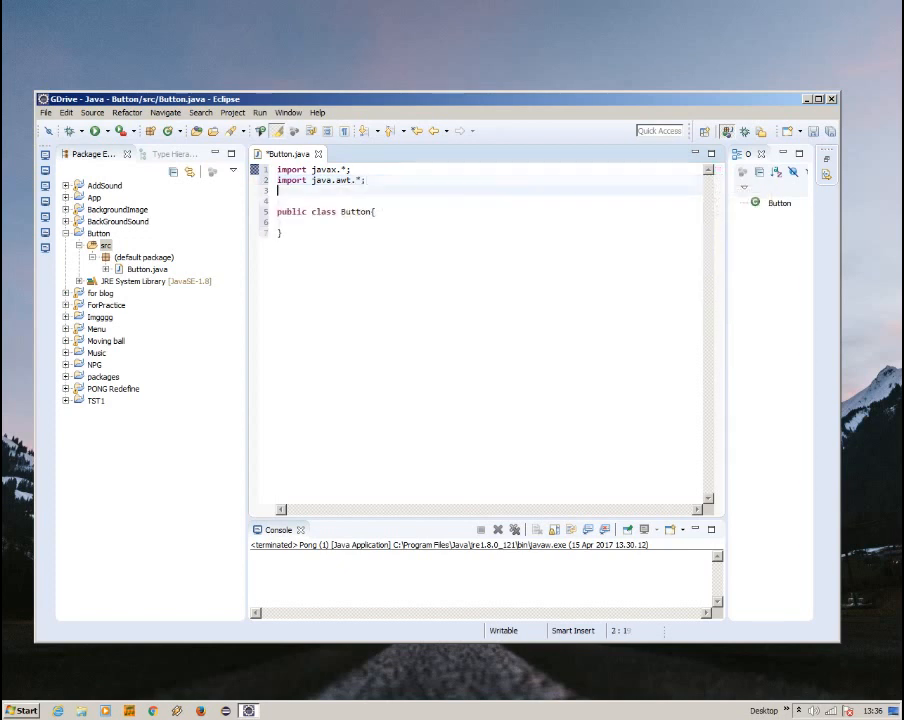
{"action": "type", "text": "java.w"}
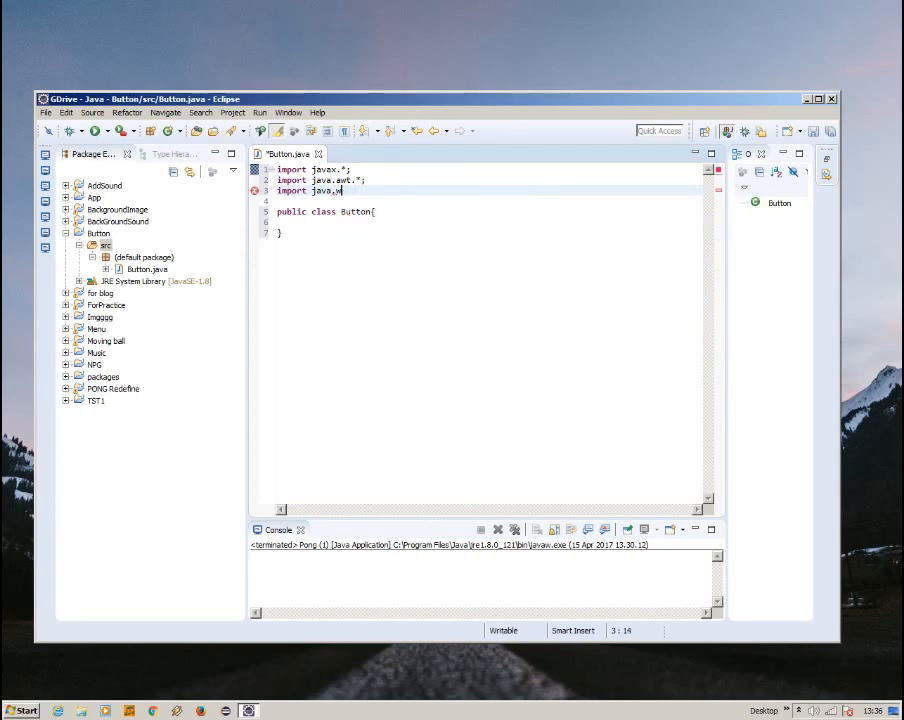
{"action": "type", "text": "."}
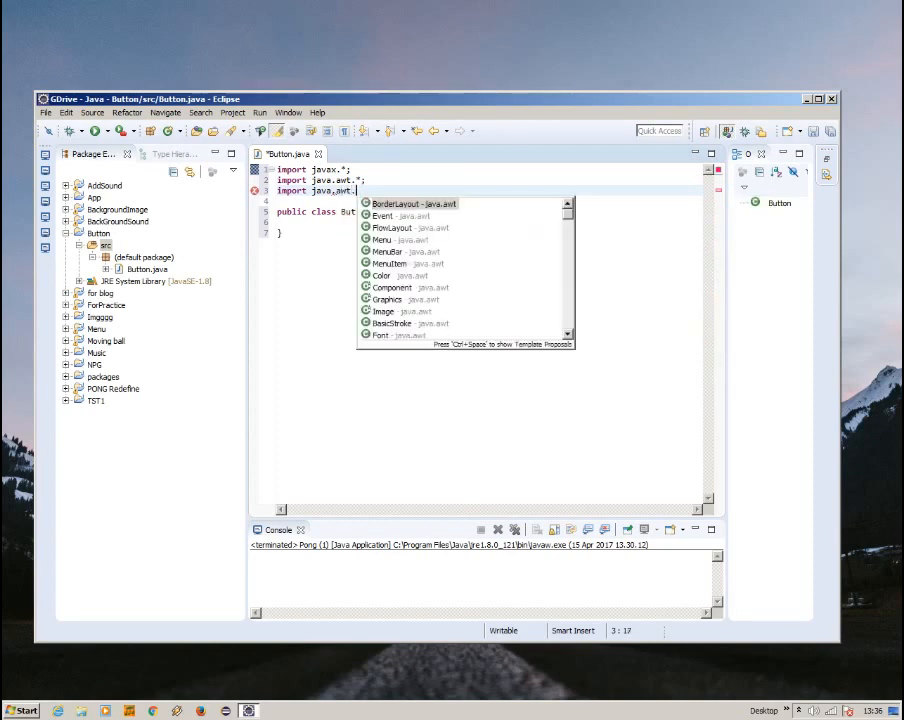
{"action": "type", "text": "event."}
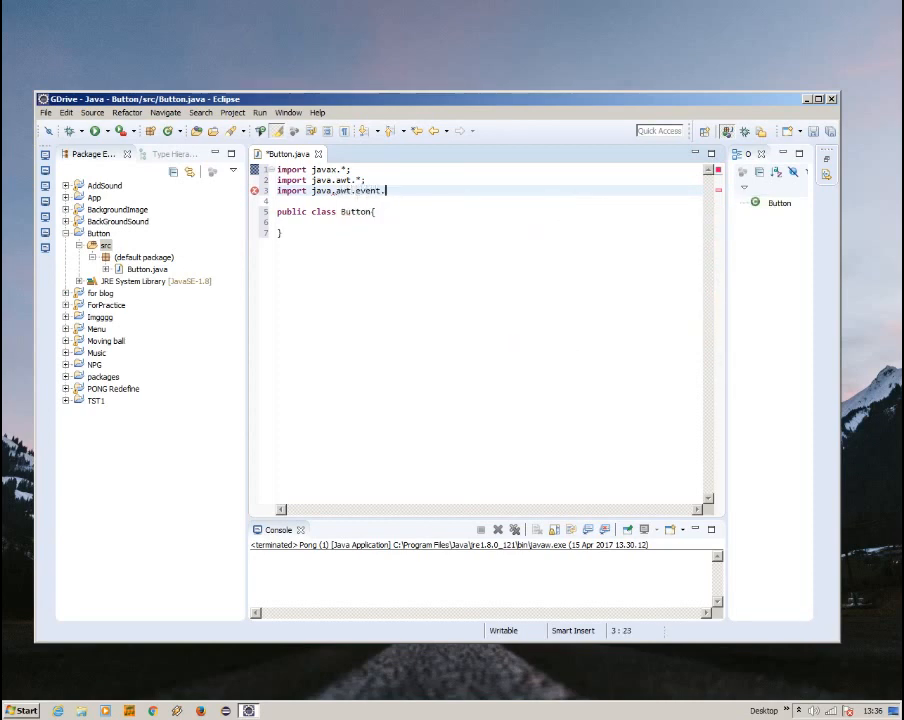
{"action": "key", "text": "enter"}
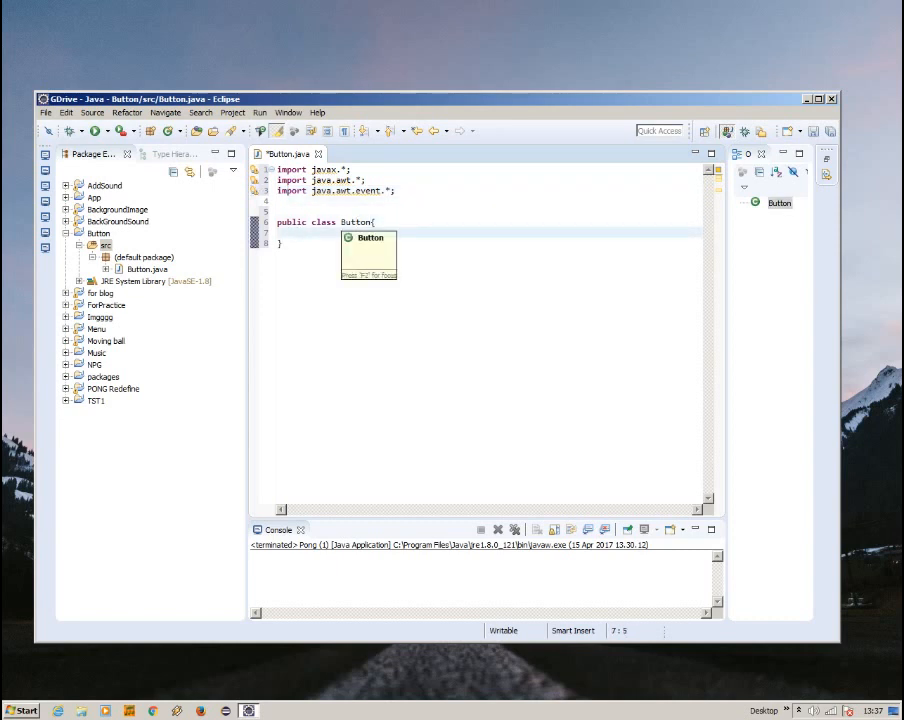
Write a main method creating a JFrame titled "Button Button".
{"action": "type", "text": "public static"}
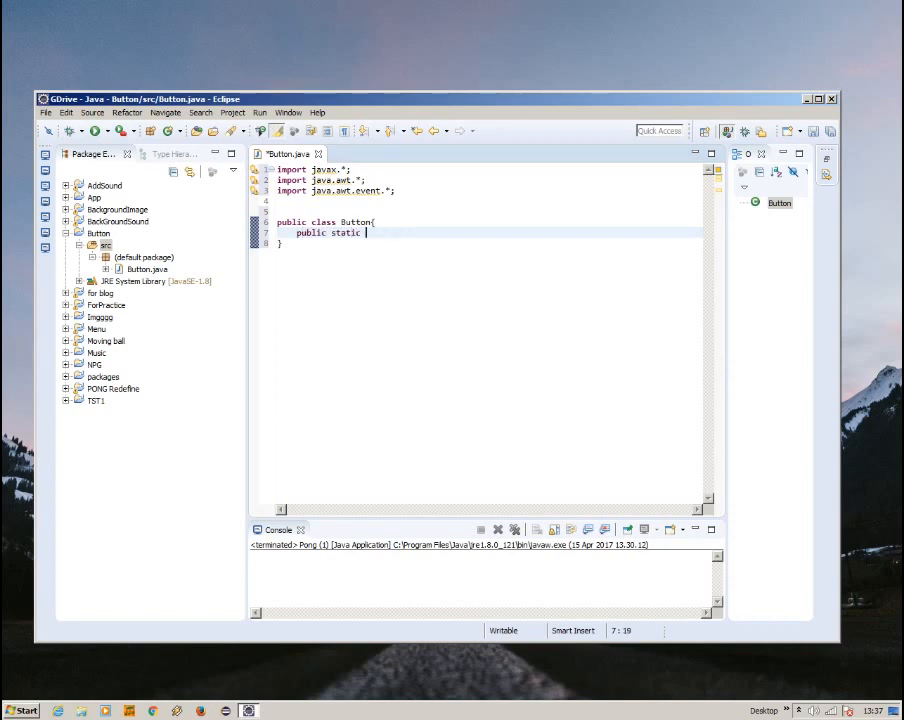
{"action": "type", "text": "void main(String"}
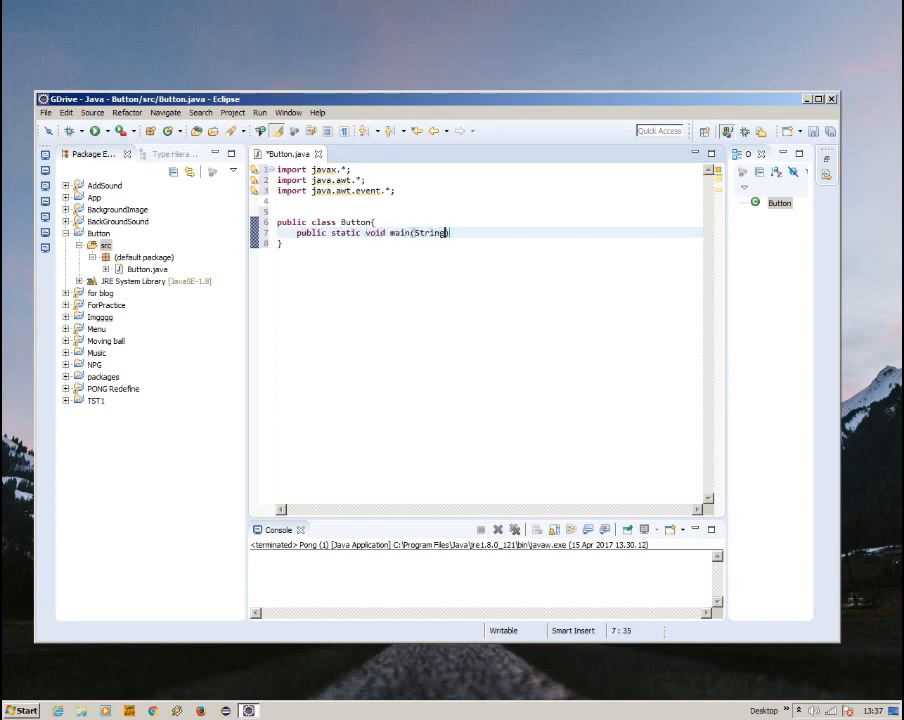
{"action": "type", "text": "[] args)"}
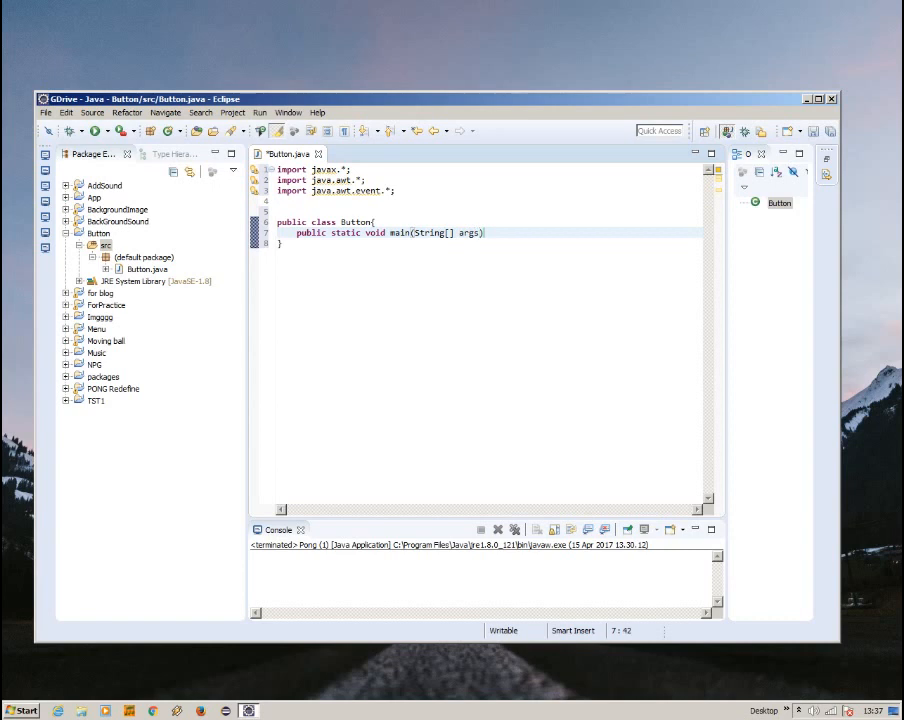
{"action": "type", "text": "{}"}
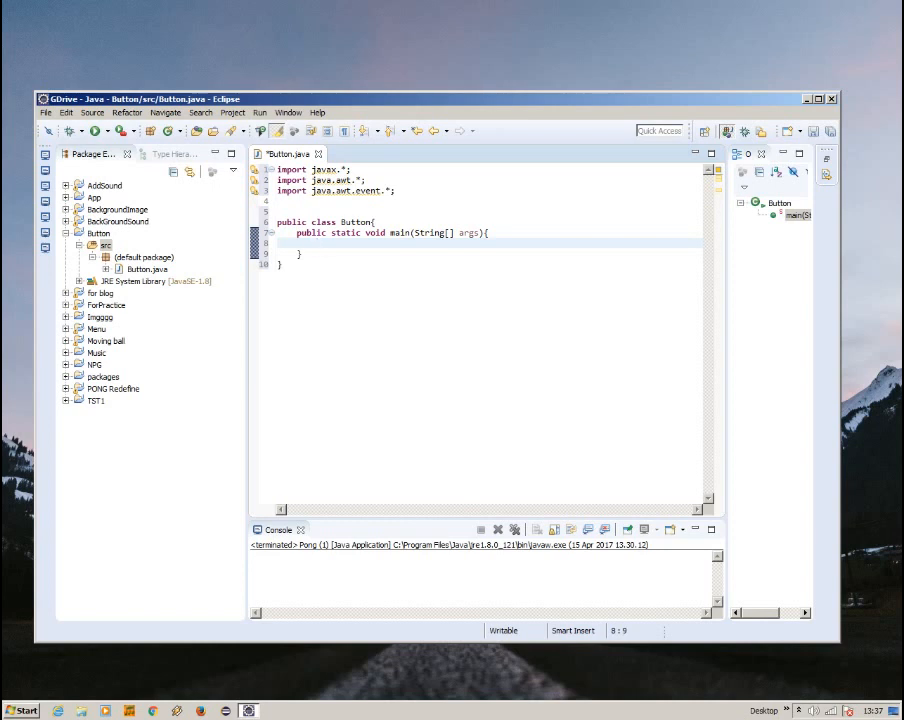
{"action": "type", "text": "JFrame"}
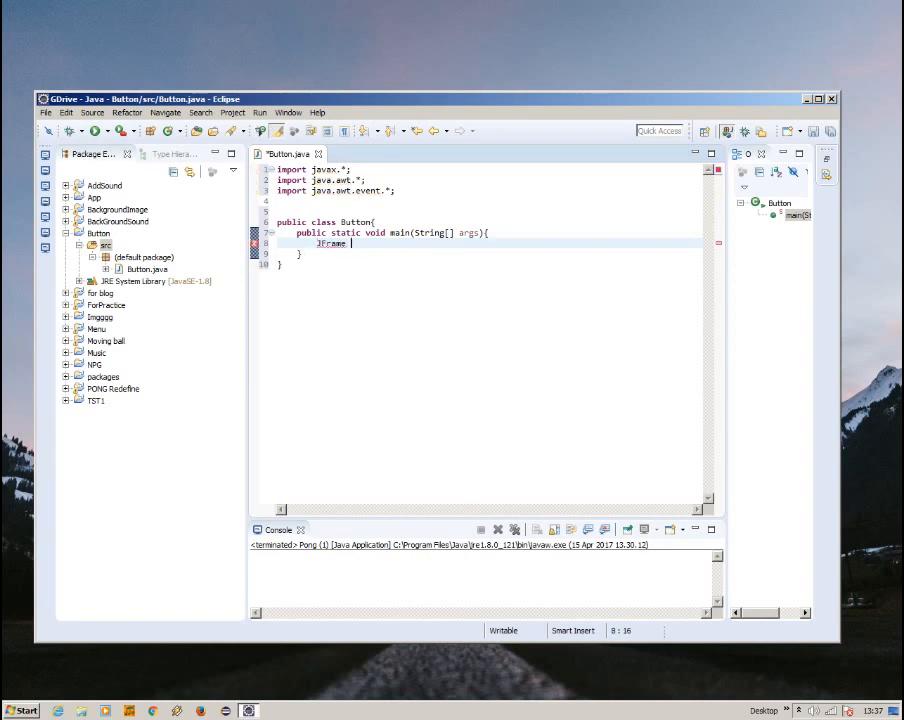
{"action": "type", "text": "frame ="}
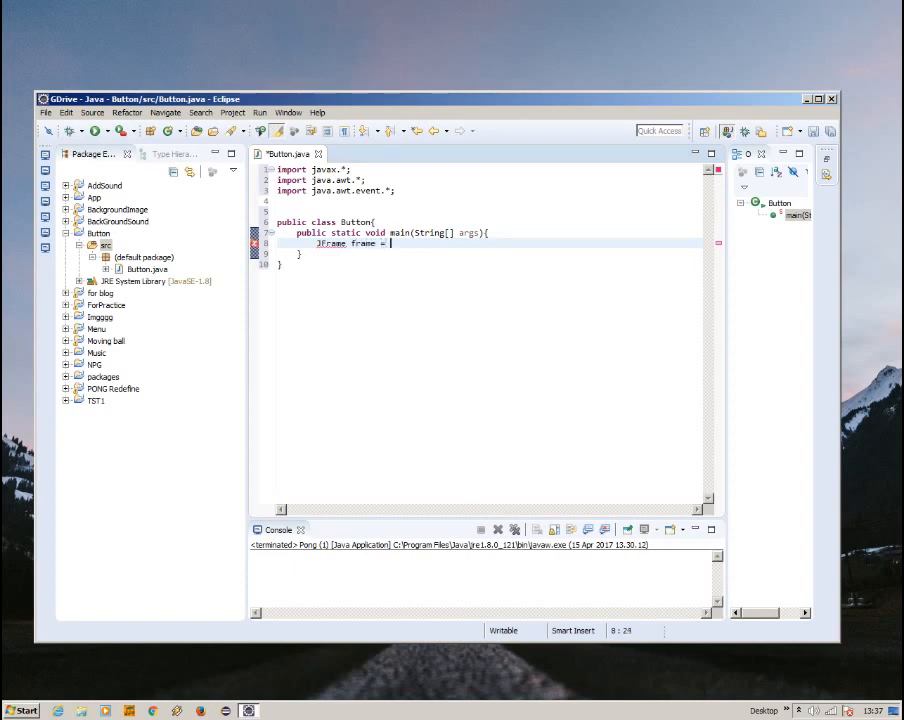
{"action": "type", "text": "new JFrame()"}
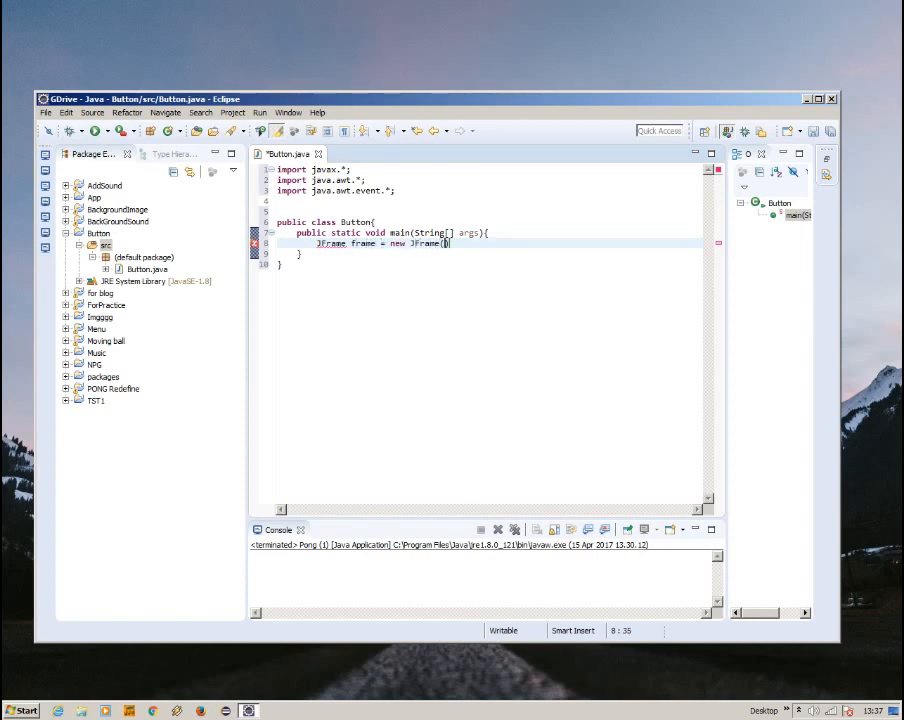
{"action": "type", "text": "\"\""}
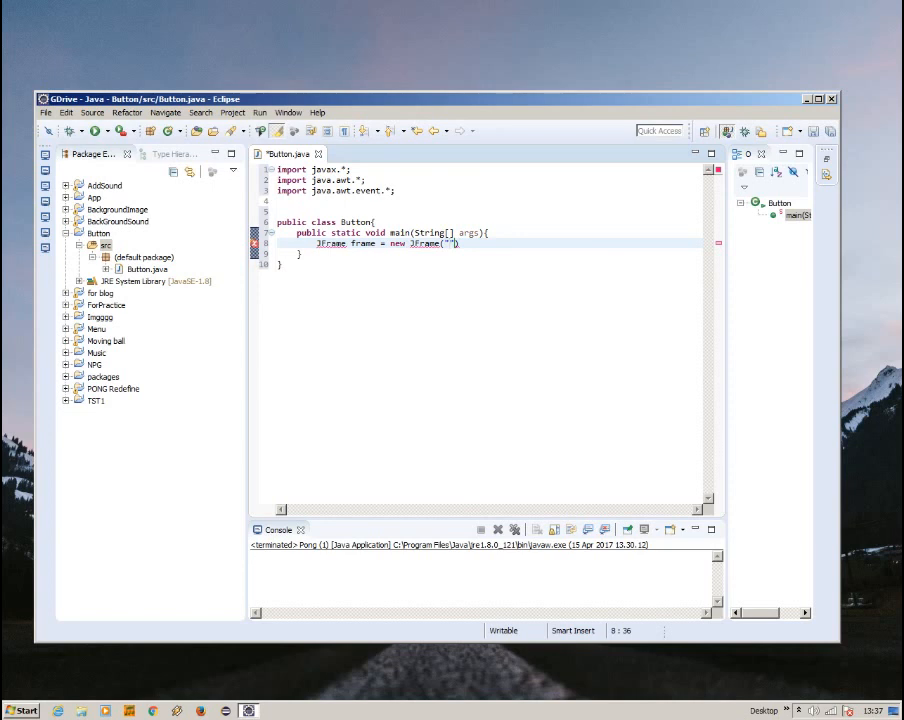
{"action": "type", "text": "Button Button"}
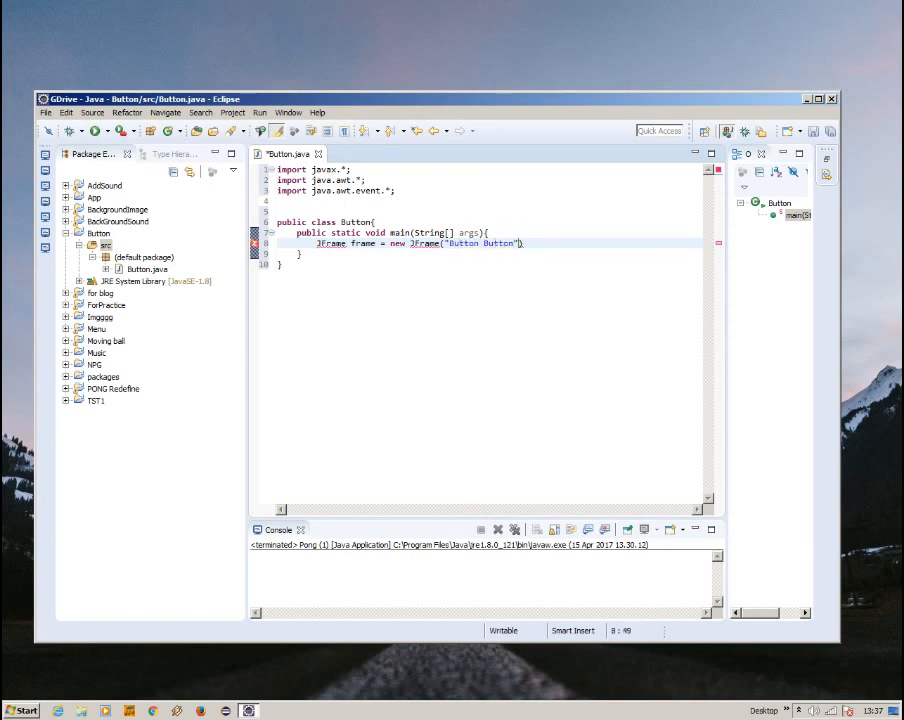
{"action": "type", "text": ";"}
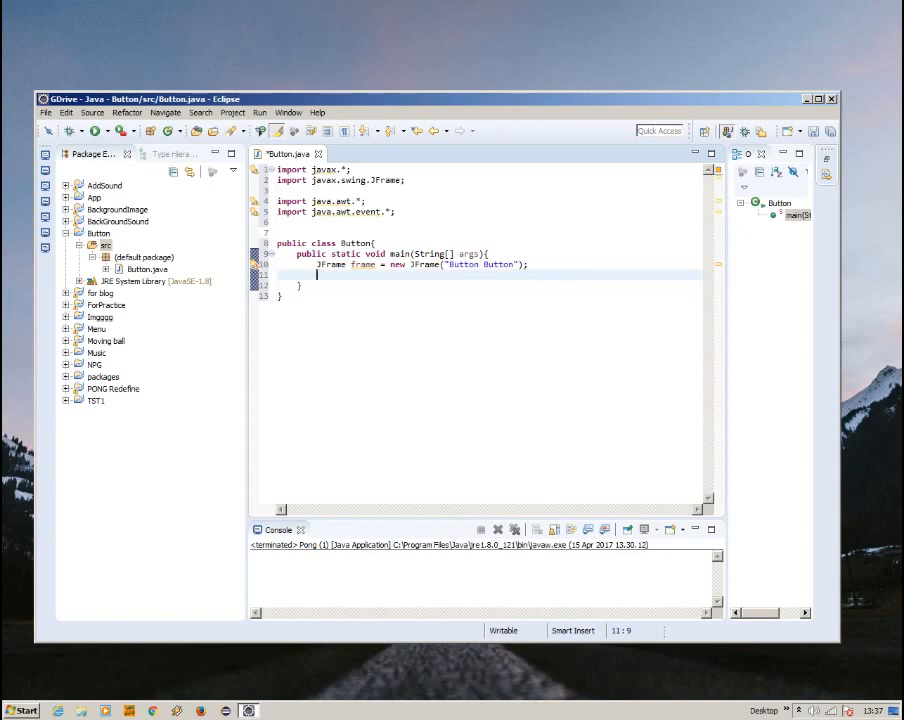
Give the frame setSize(300, 300), setVisible(true) and EXIT_ON_CLOSE.
{"action": "type", "text": "frame."}
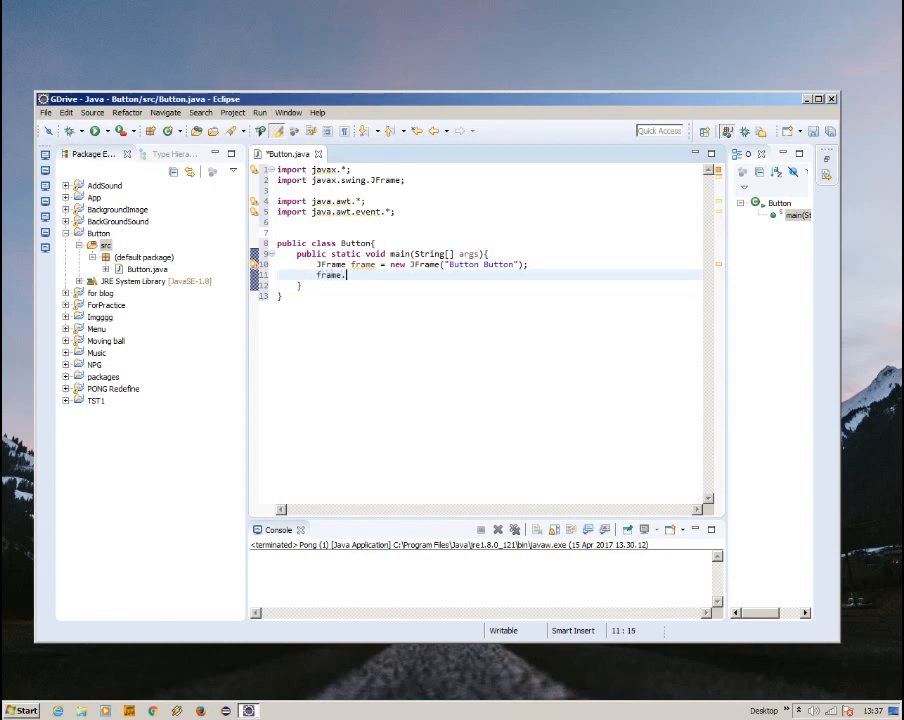
{"action": "type", "text": "setSize"}
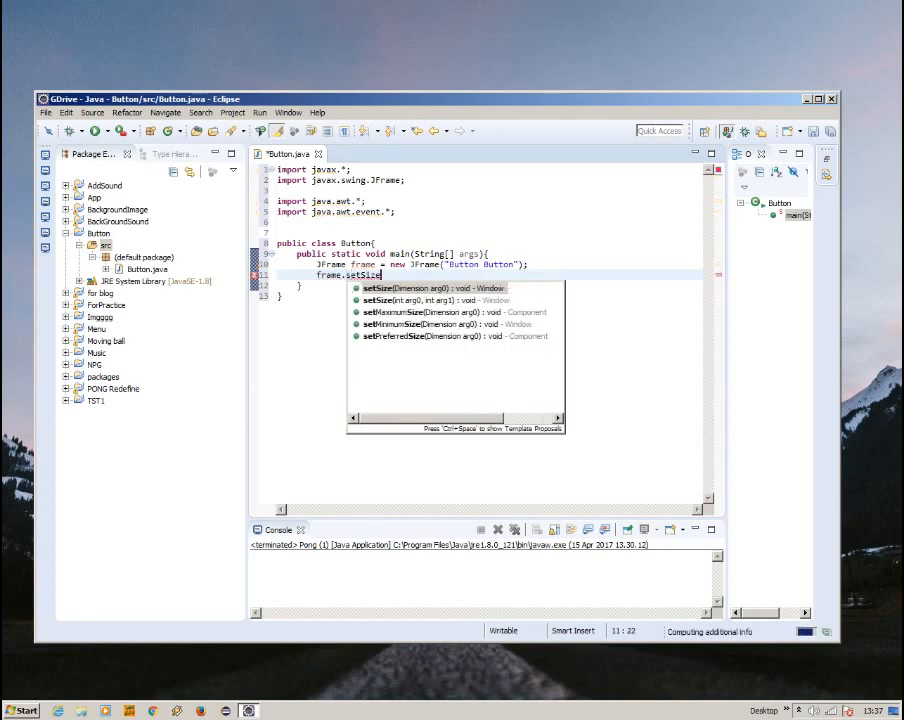
{"action": "left_click", "coordinate": [430, 288]}
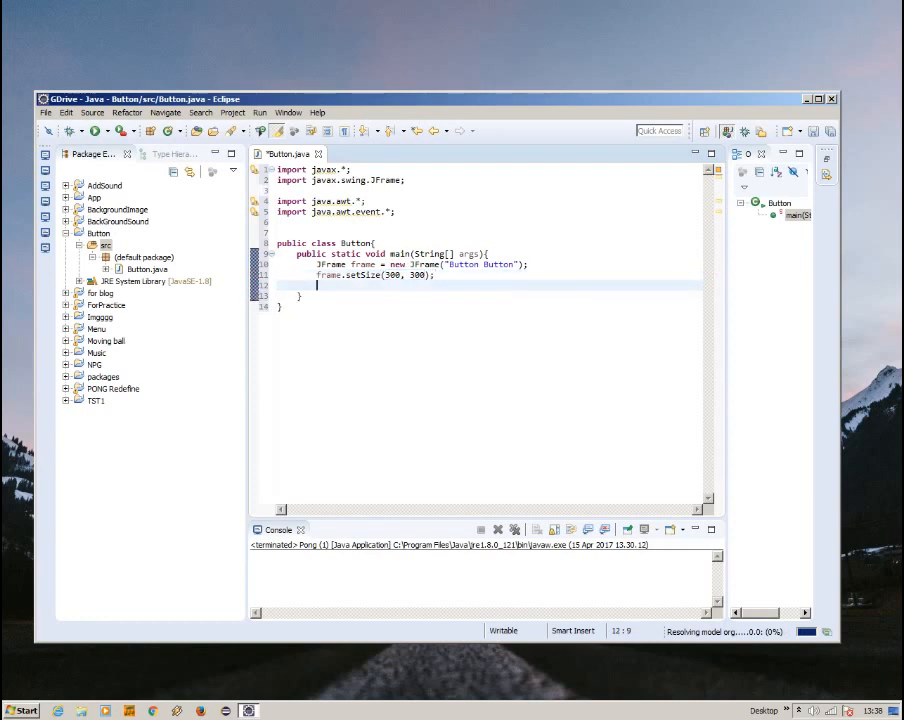
{"action": "type", "text": "frame.setVisible(true);"}
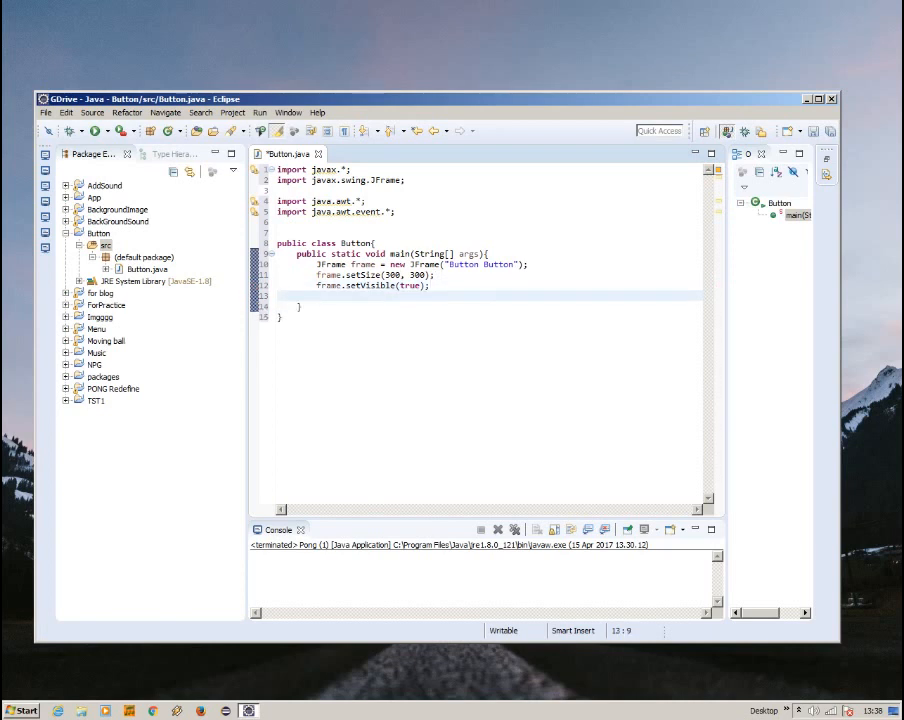
{"action": "type", "text": "frame"}
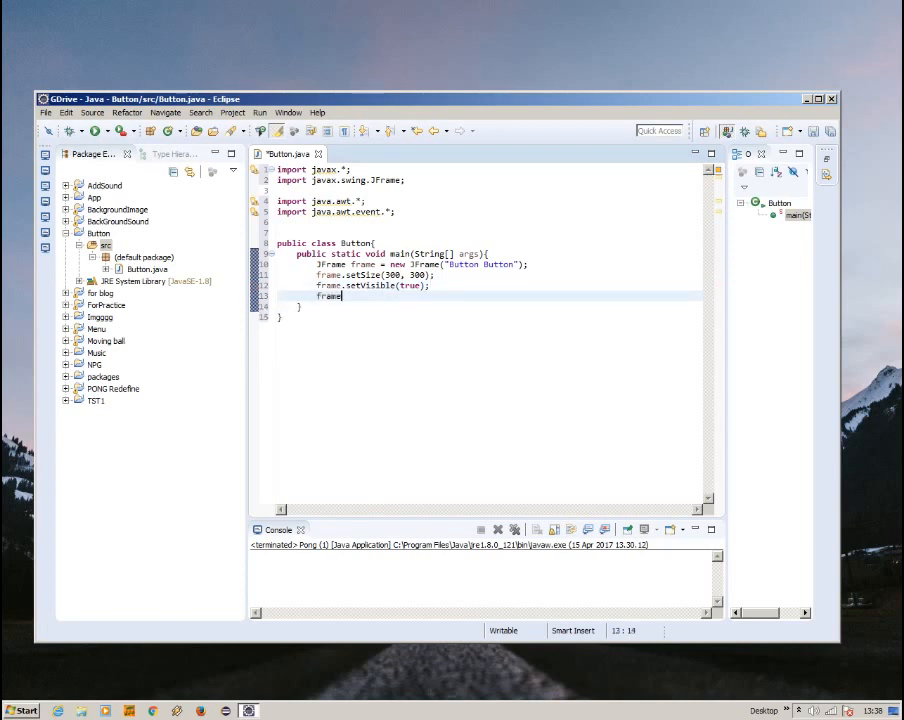
{"action": "type", "text": "."}
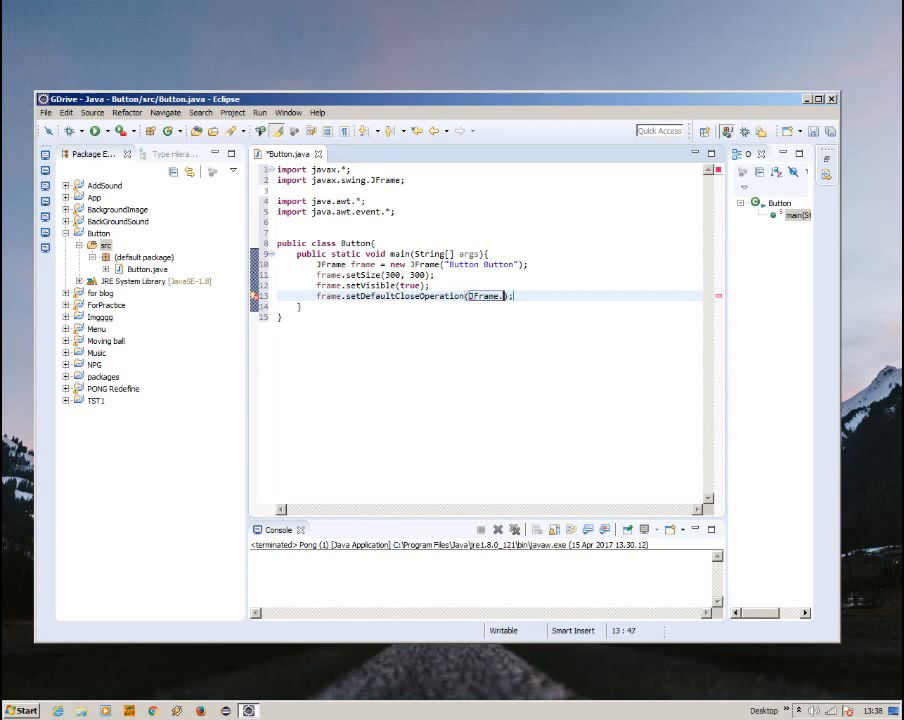
{"action": "type", "text": "EXIT_ON_CLOSE"}
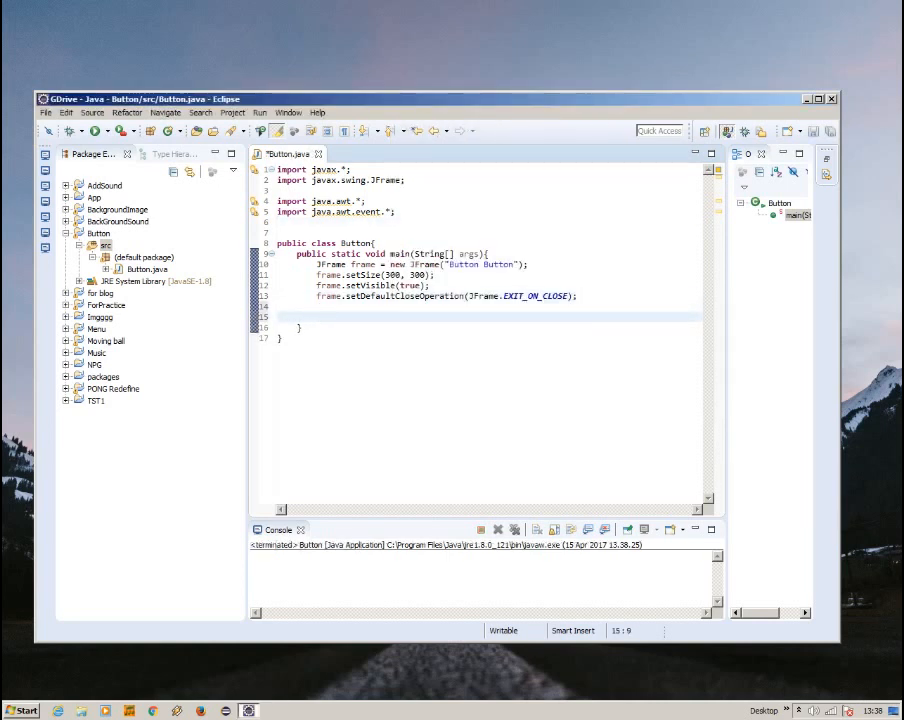
Create JPanel panel, import javax.swing.JPanel, and call frame.add(panel).
{"action": "type", "text": "Jpanel"}
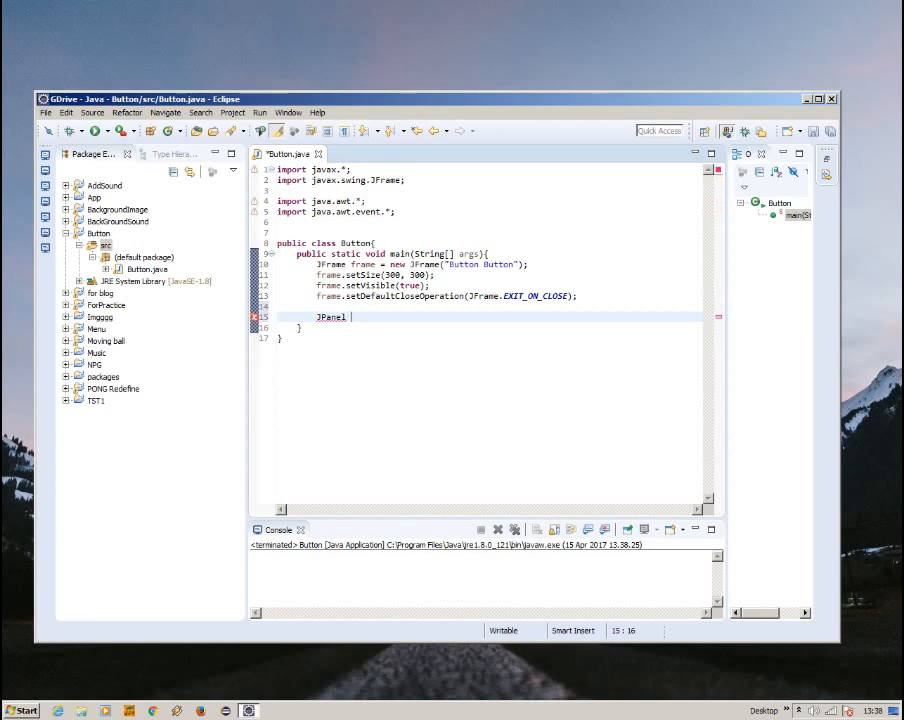
{"action": "type", "text": "pan"}
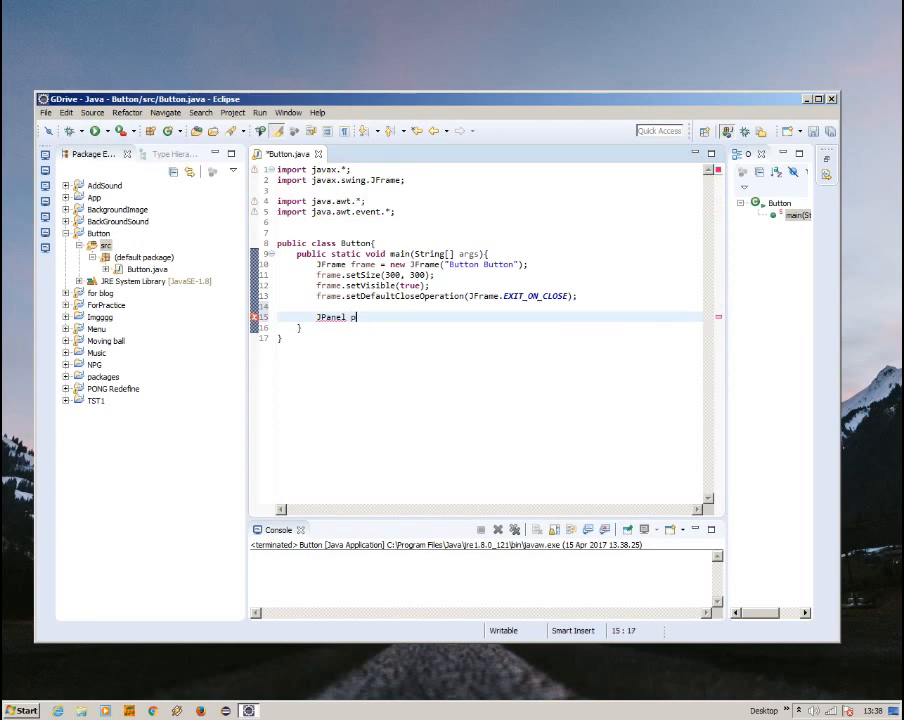
{"action": "type", "text": "anel = new JP"}
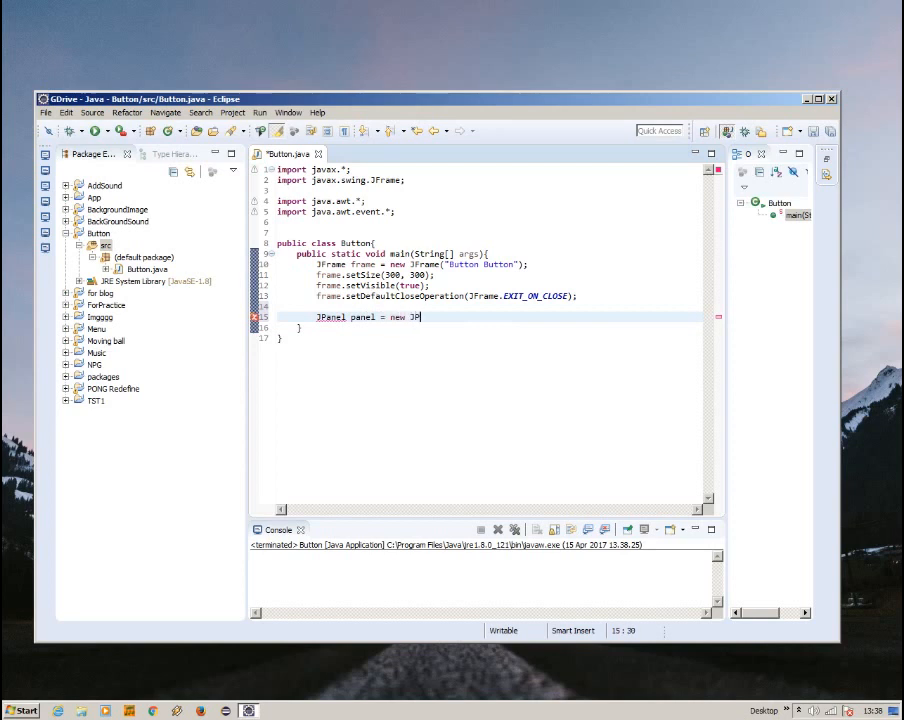
{"action": "type", "text": "anel();"}
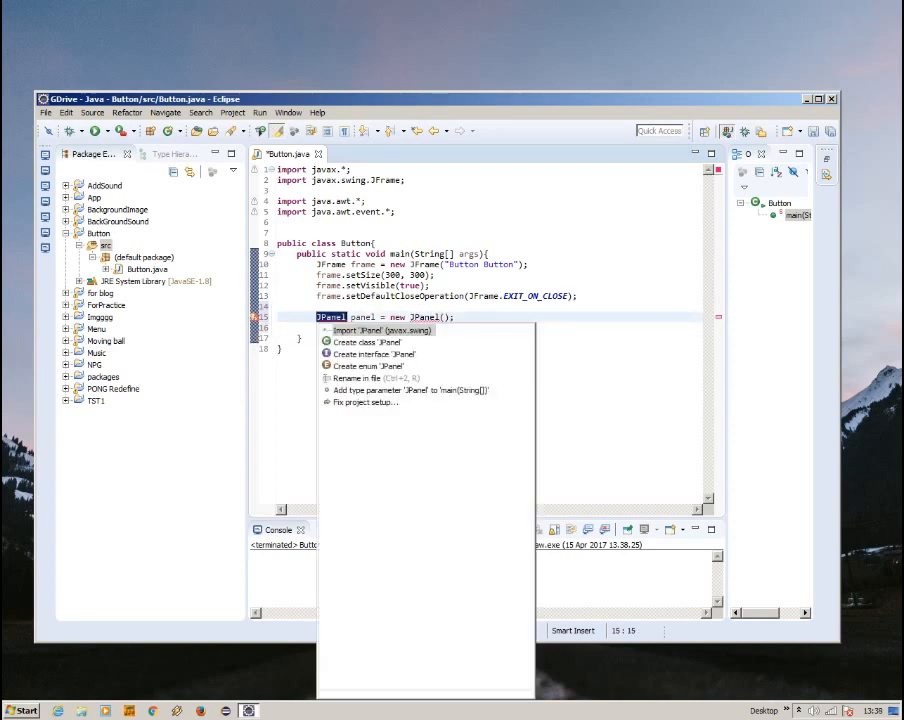
{"action": "left_click", "coordinate": [380, 330]}
{"action": "type", "text": "f"}
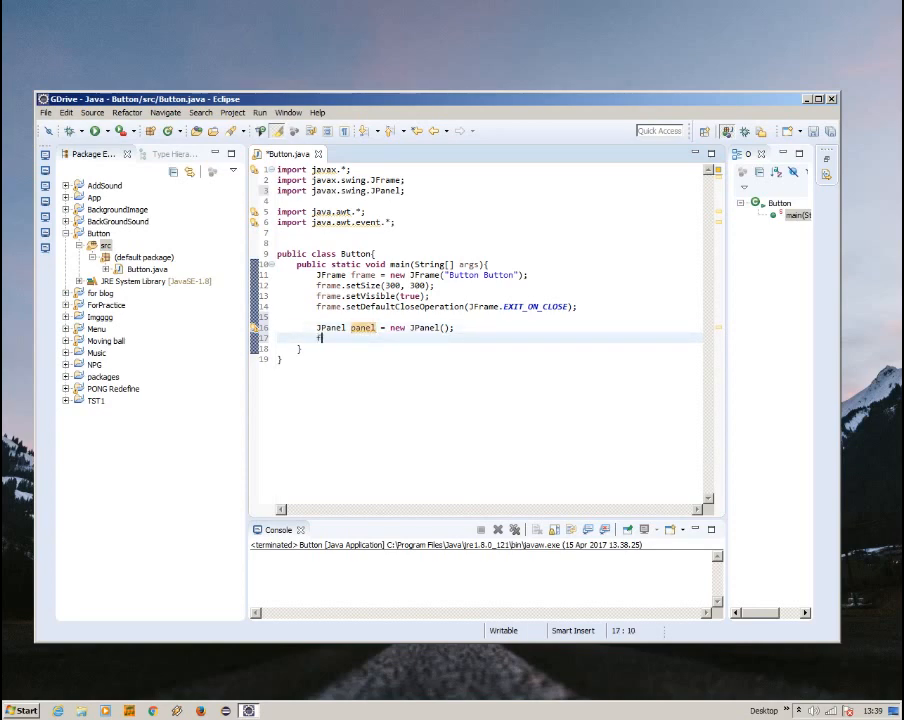
{"action": "type", "text": "rame.add(panel);"}
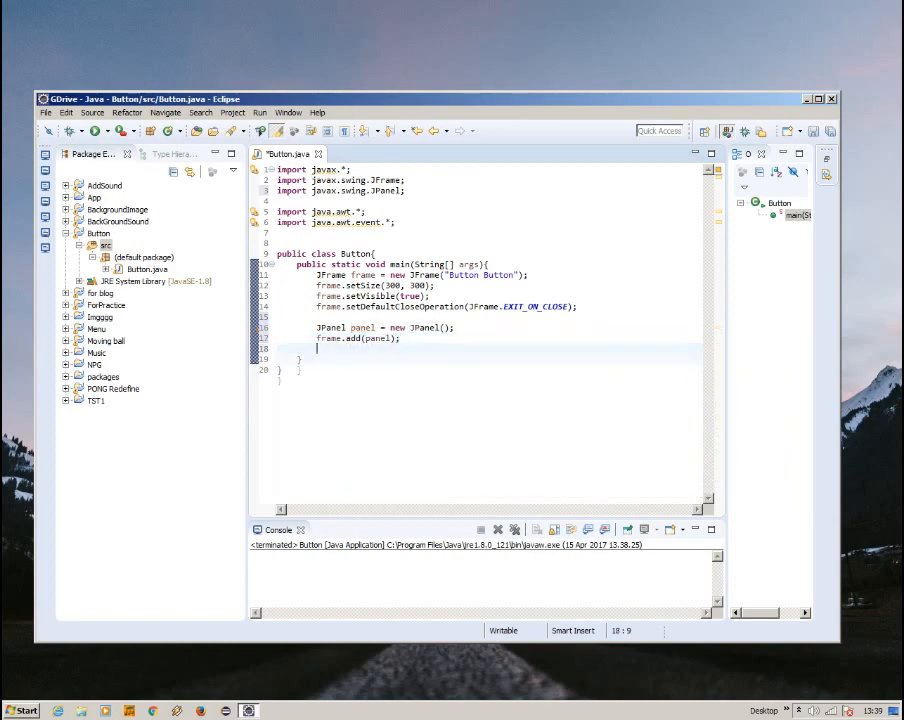
{"action": "key", "text": "enter"}
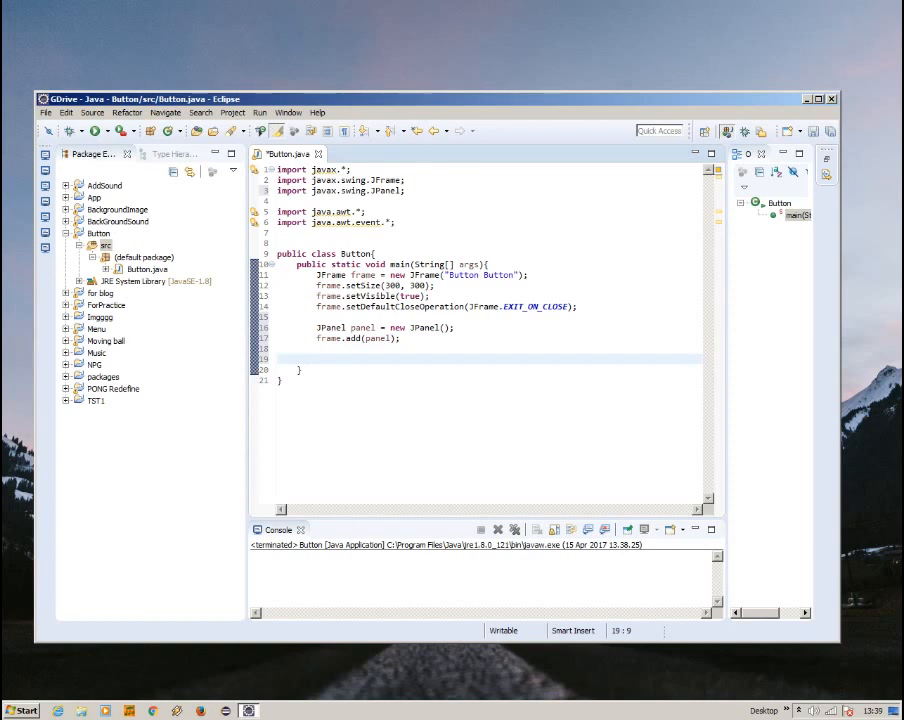
Create JButton button labeled "Click me!" and add the JButton import.
{"action": "type", "text": "JButton"}
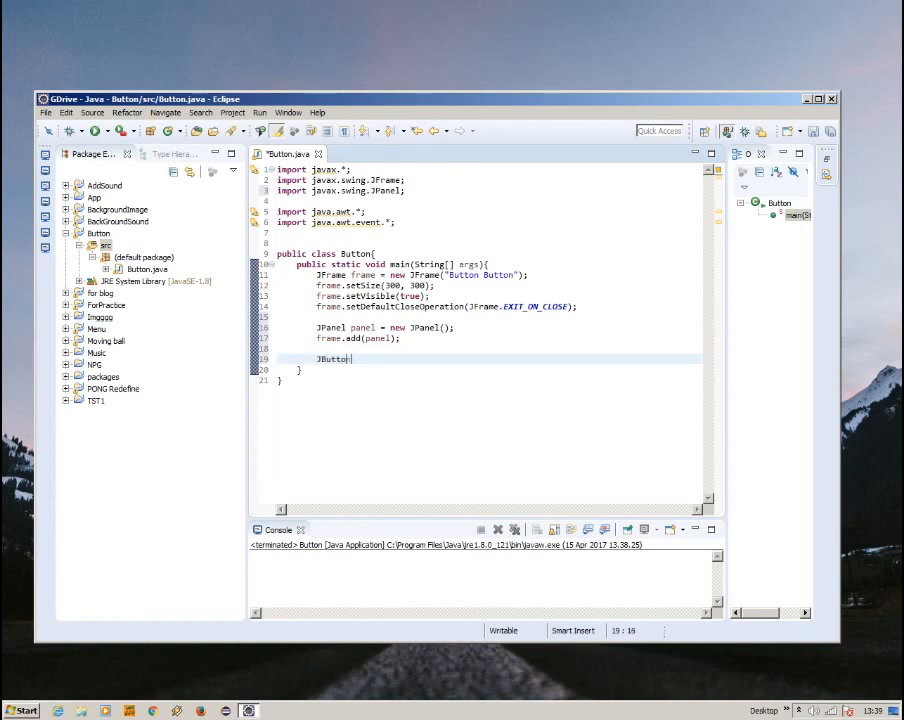
{"action": "type", "text": "button"}
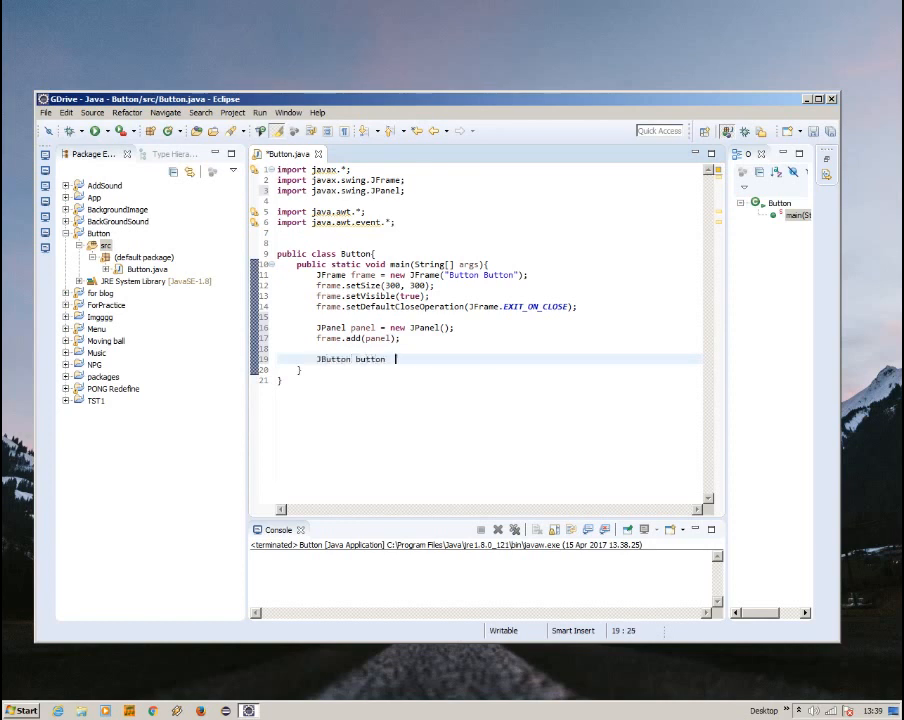
{"action": "type", "text": "= n"}
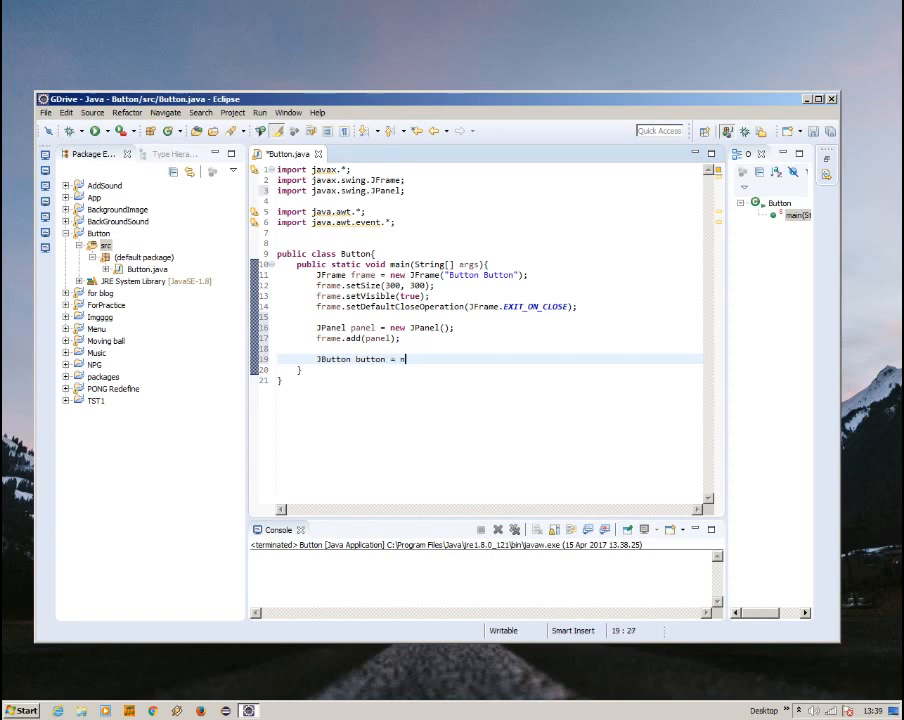
{"action": "type", "text": "new JButton();"}
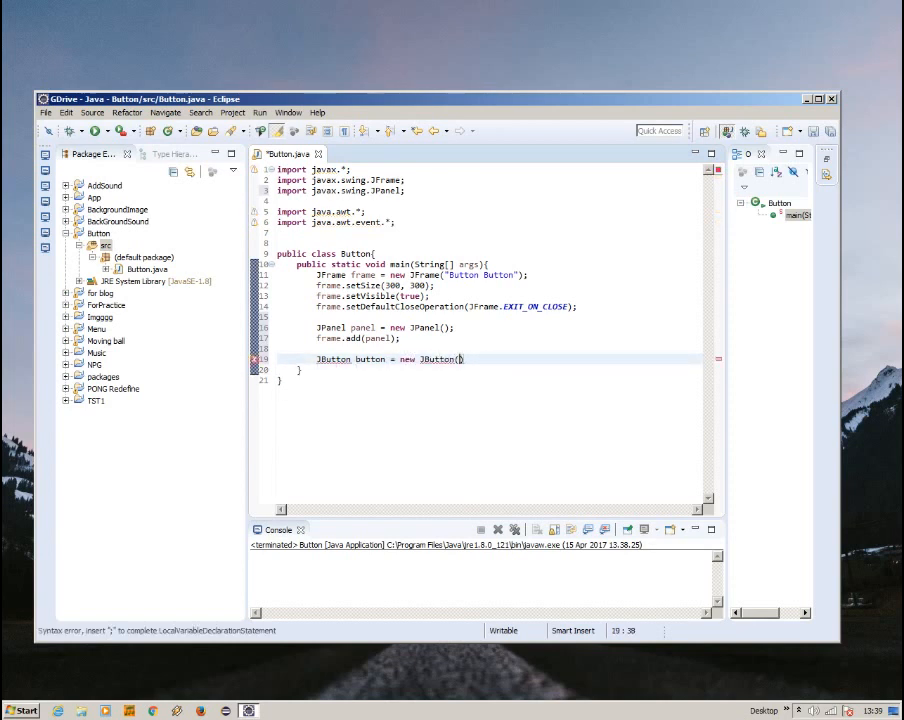
{"action": "type", "text": "\"C"}
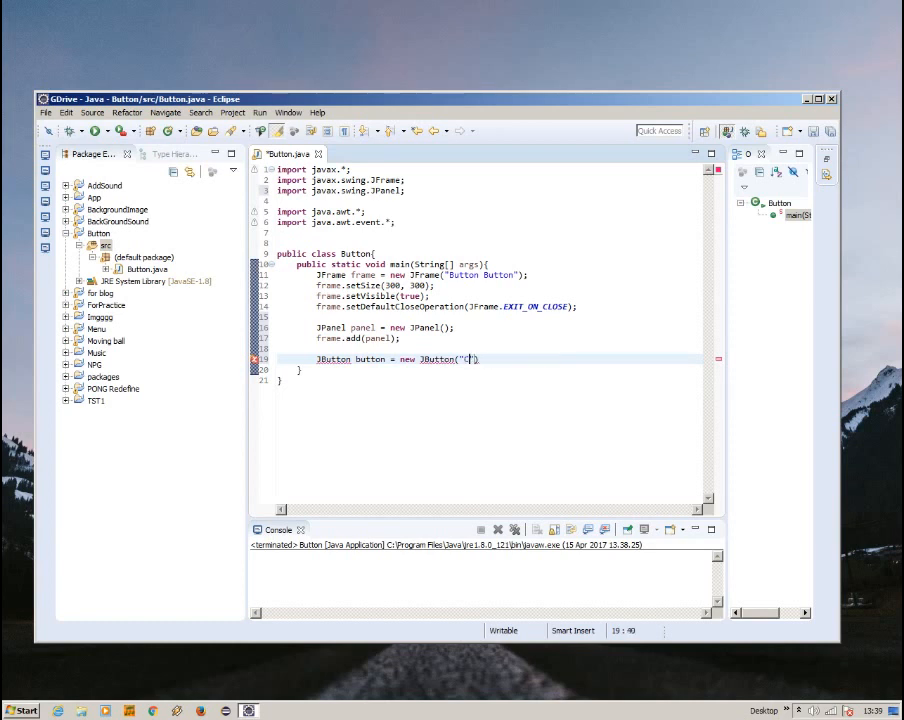
{"action": "type", "text": "Click me!"}
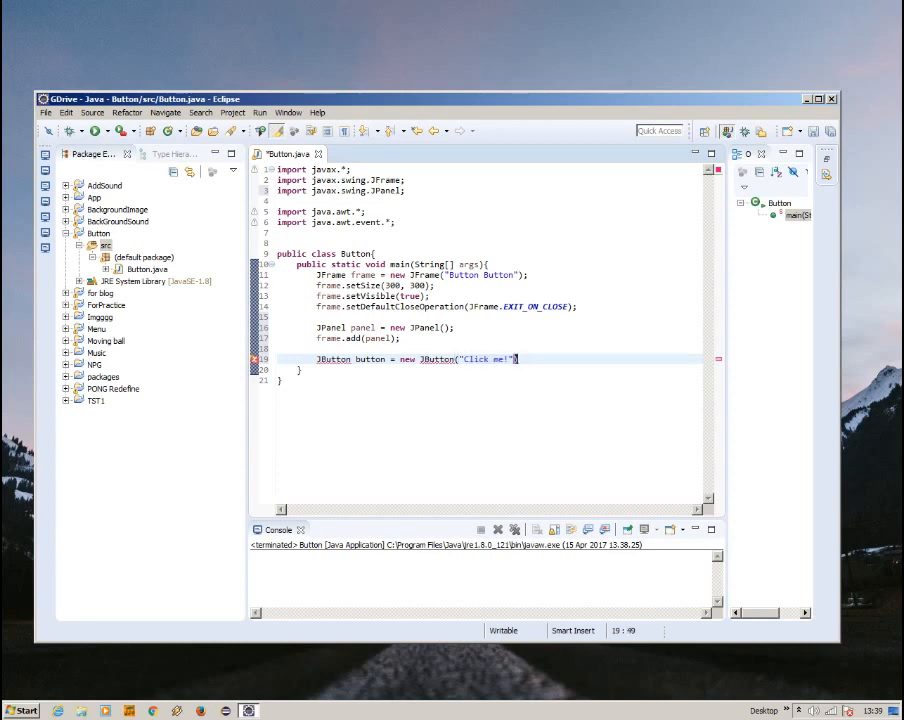
{"action": "double_click", "coordinate": [495, 359]}
{"action": "type", "text": ";"}
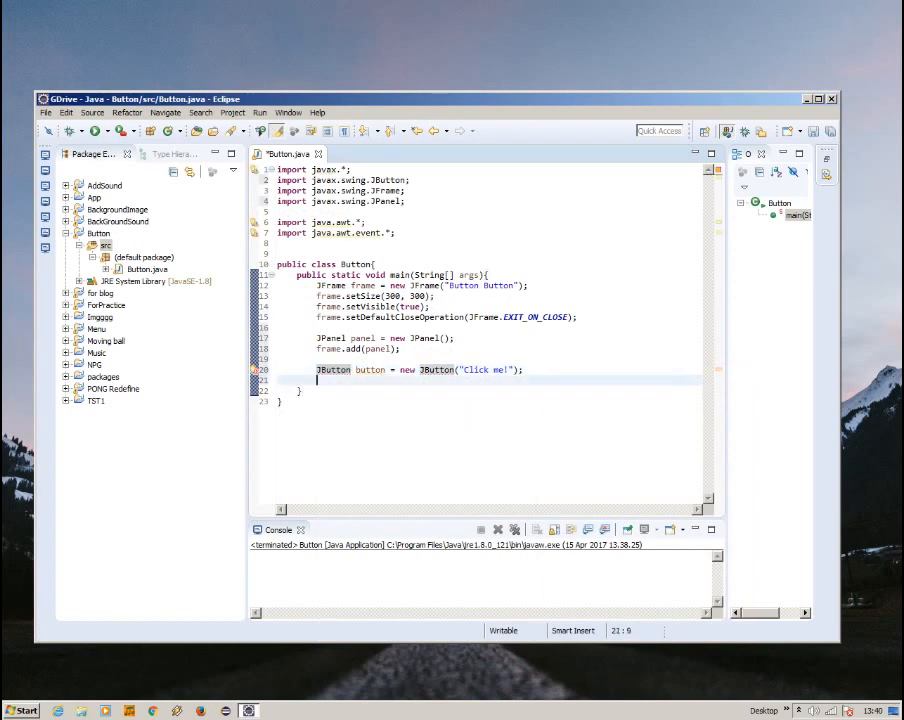
Size the button 100 by 100 and make it visible.
{"action": "type", "text": "button.setSize(d);"}
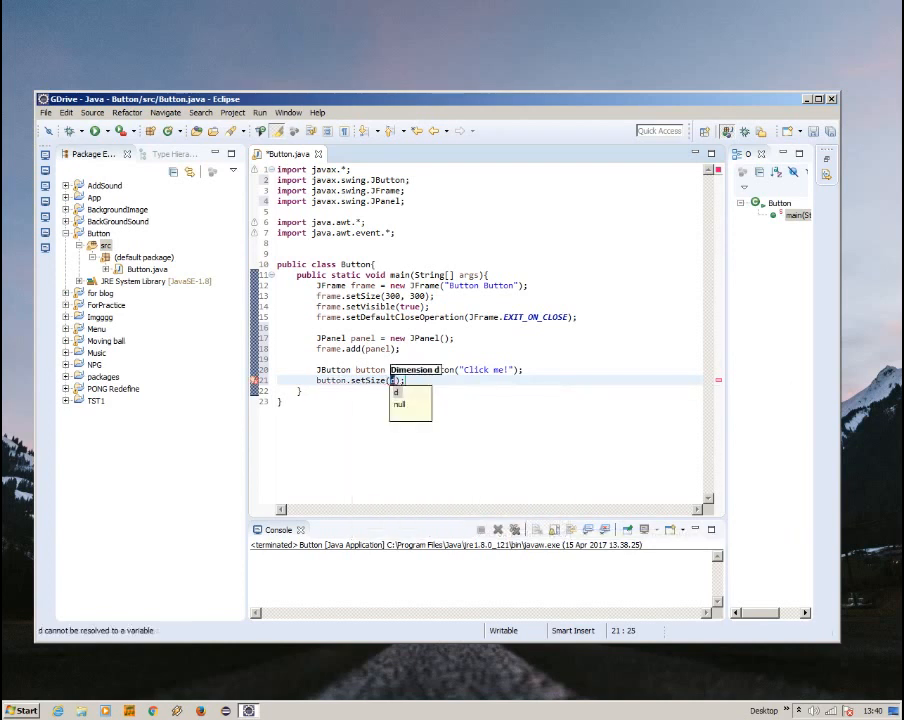
{"action": "type", "text": "100, 100"}
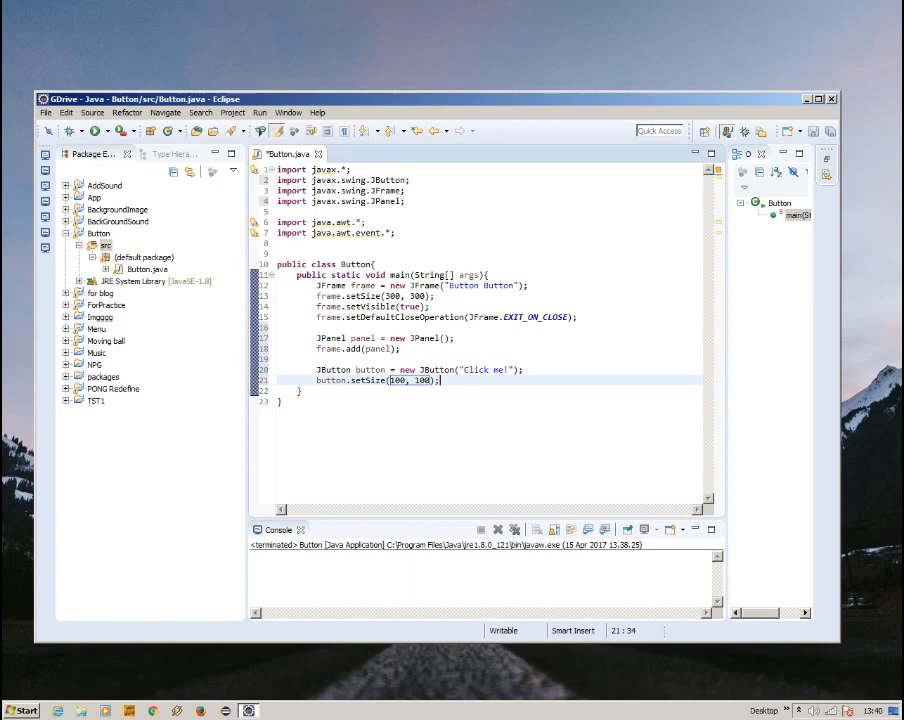
{"action": "key", "text": "enter"}
{"action": "type", "text": "button.setVisible(true);"}
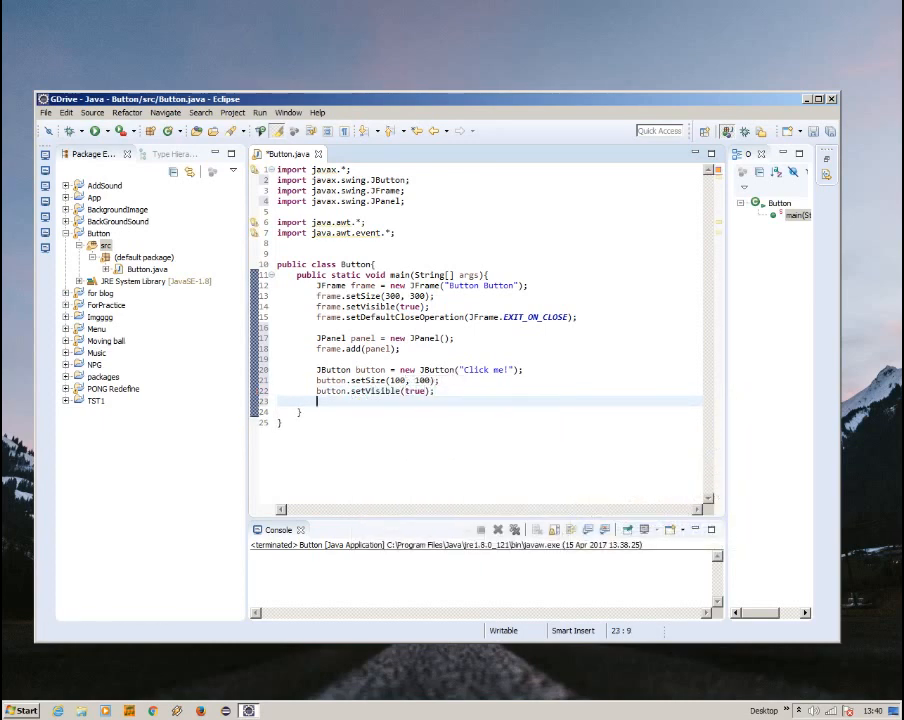
Add the button to the panel, save, and run to show the window.
{"action": "type", "text": "panel.add(button);"}
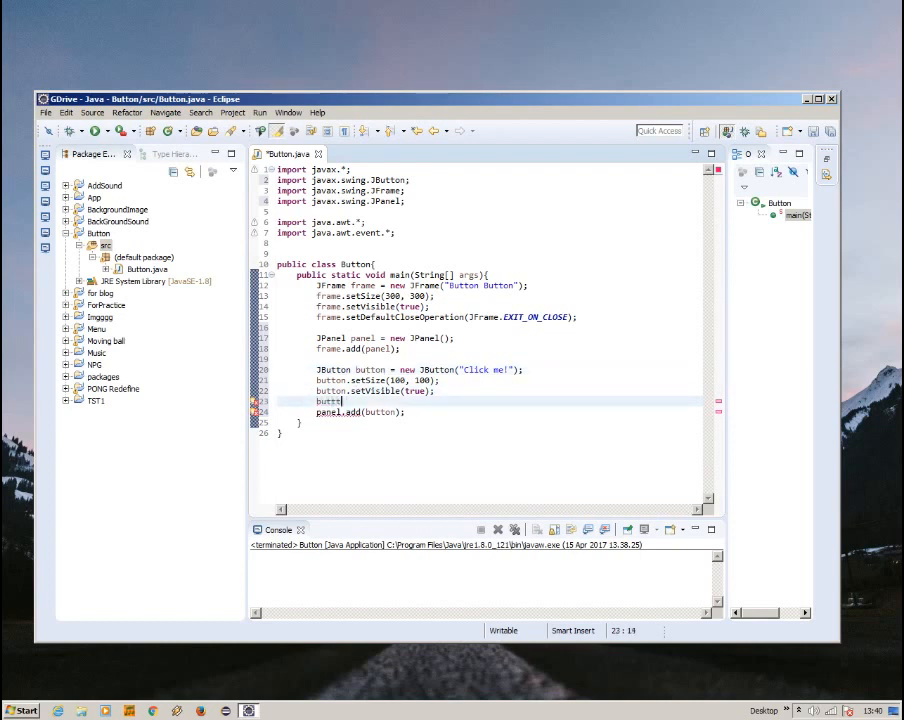
{"action": "type", "text": "on"}
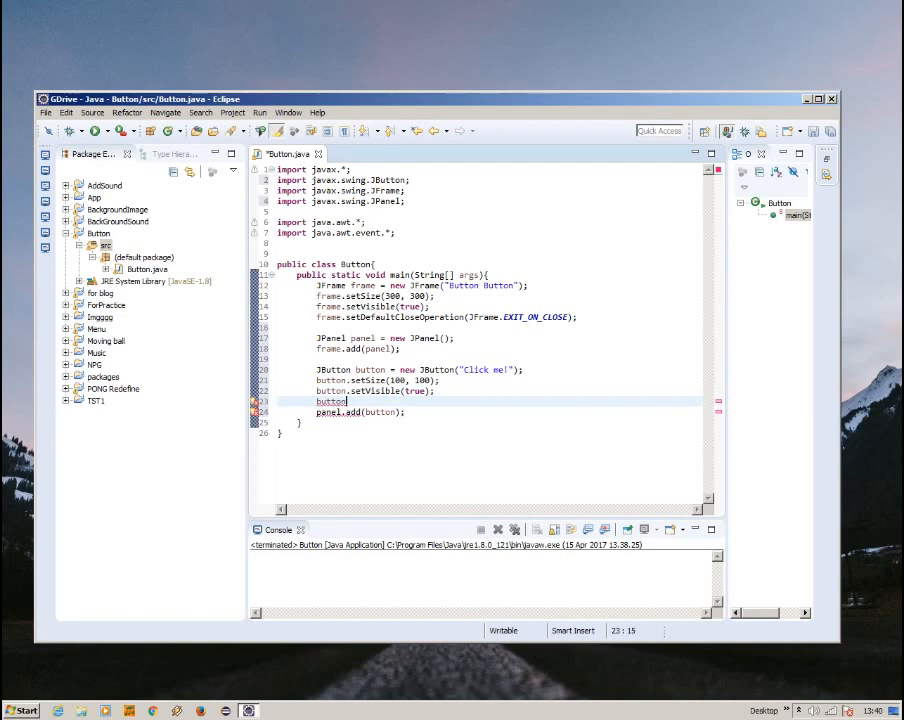
{"action": "type", "text": "."}
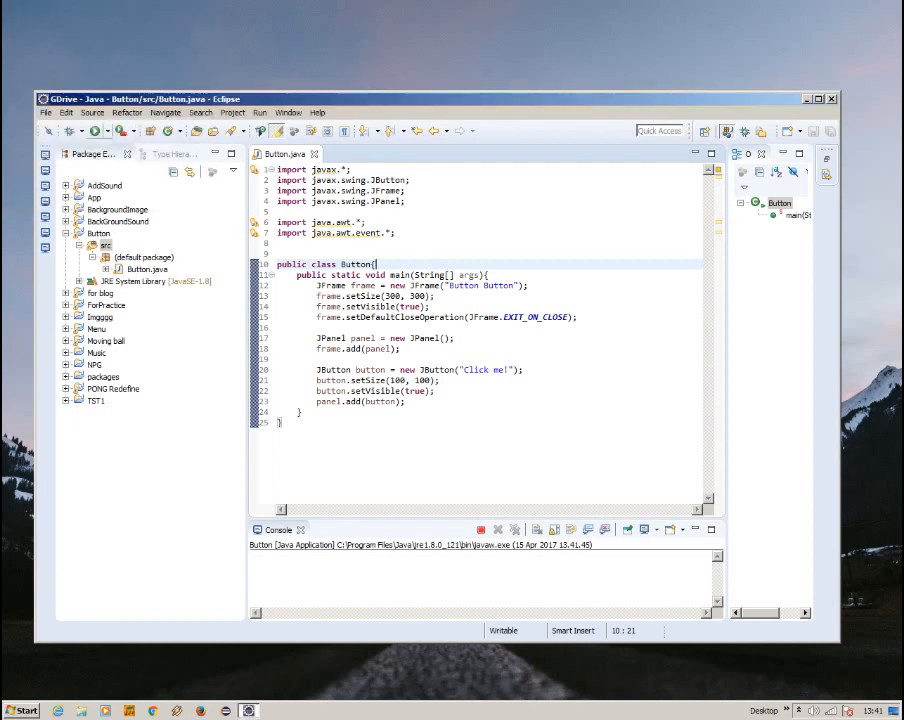
{"action": "left_click", "coordinate": [95, 131]}
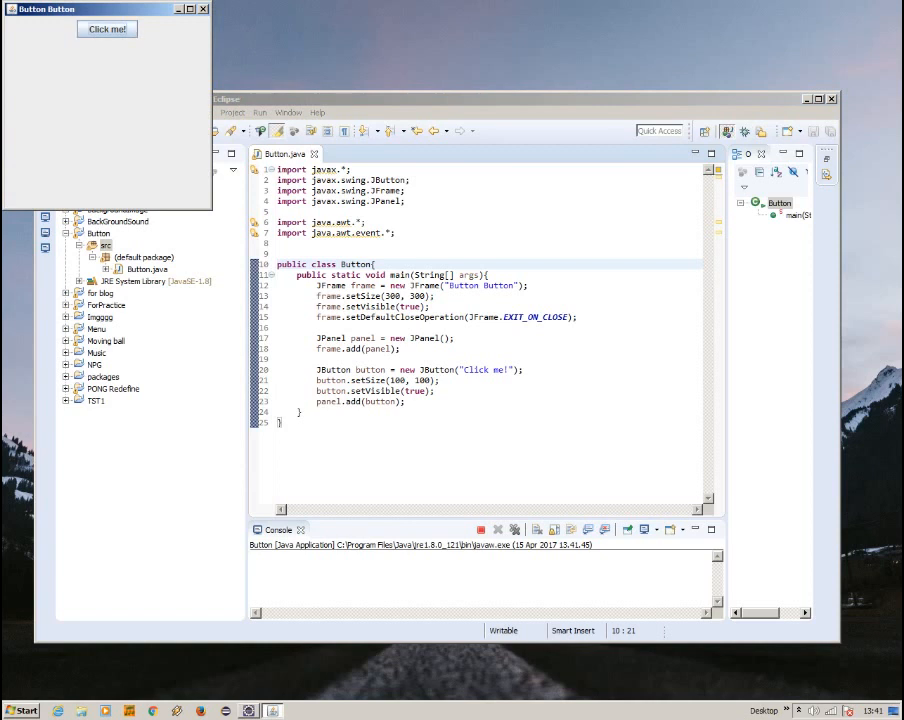